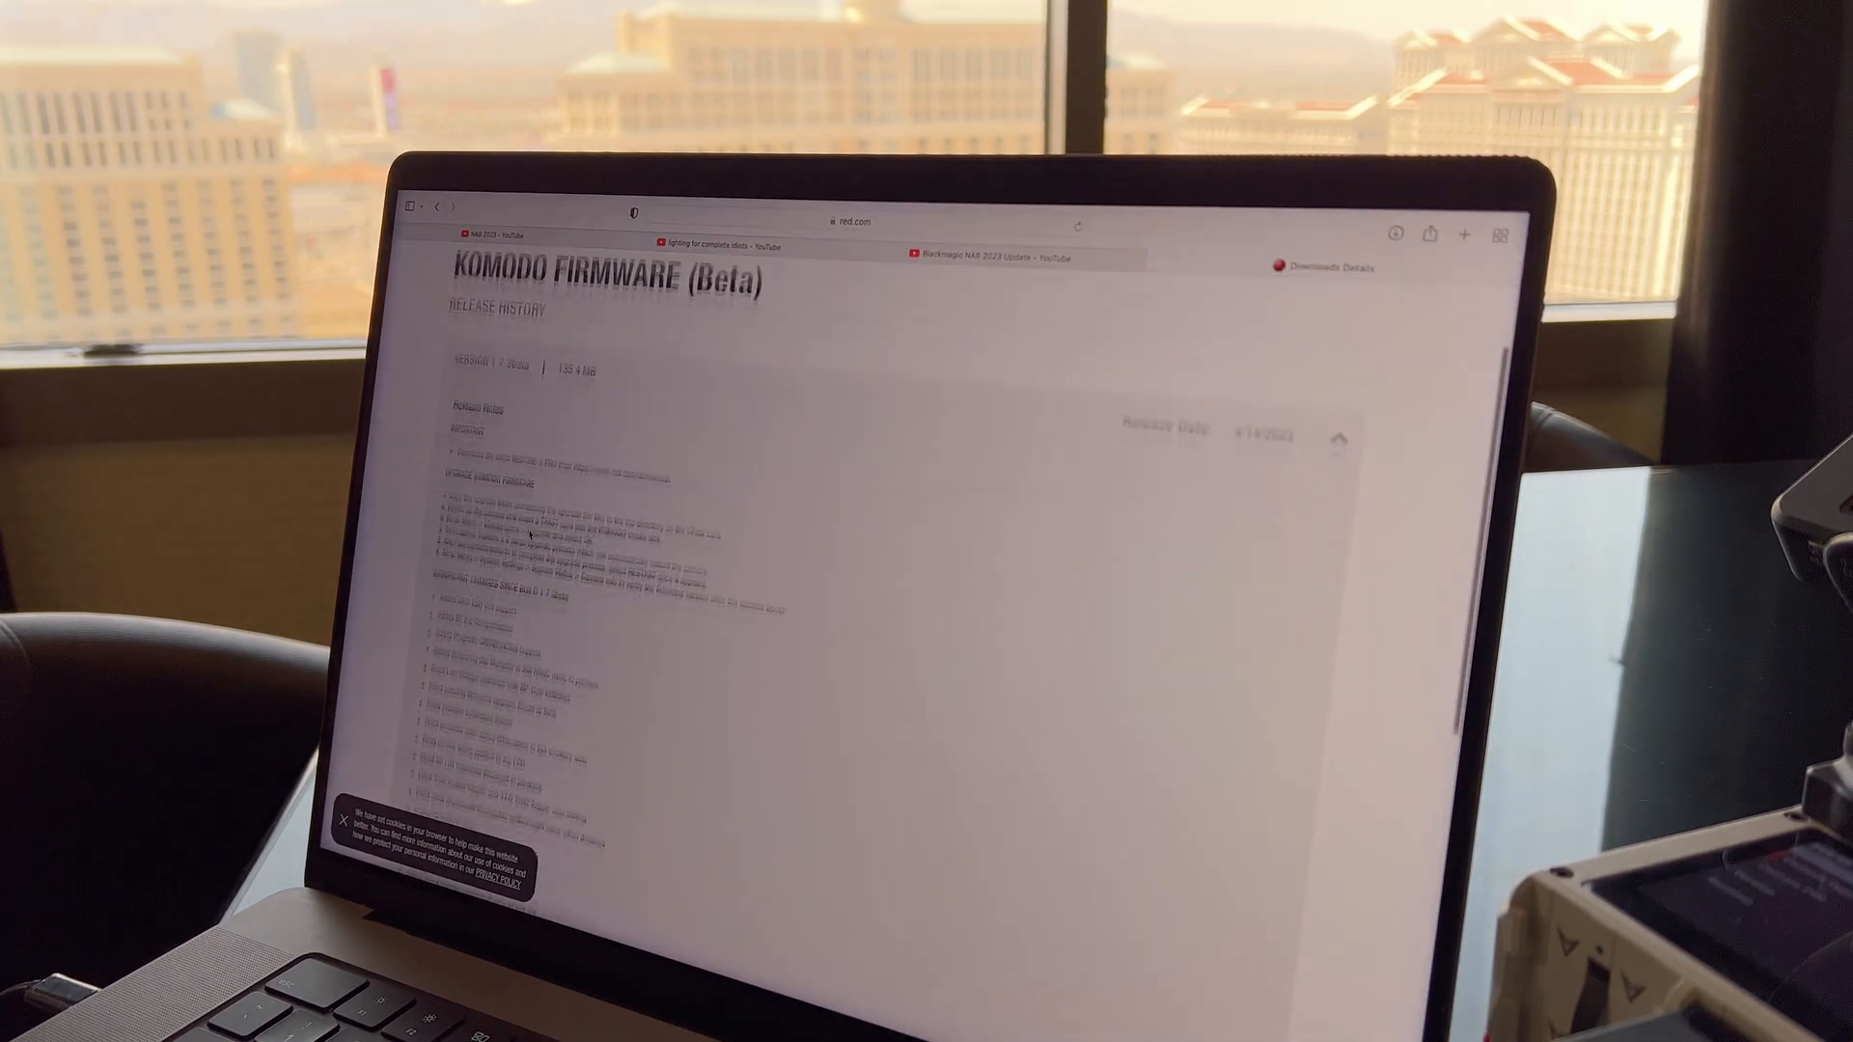
- Log in to red.com with the saved credentials from the KOMODO Firmware (Beta) page
scroll(down, 3)
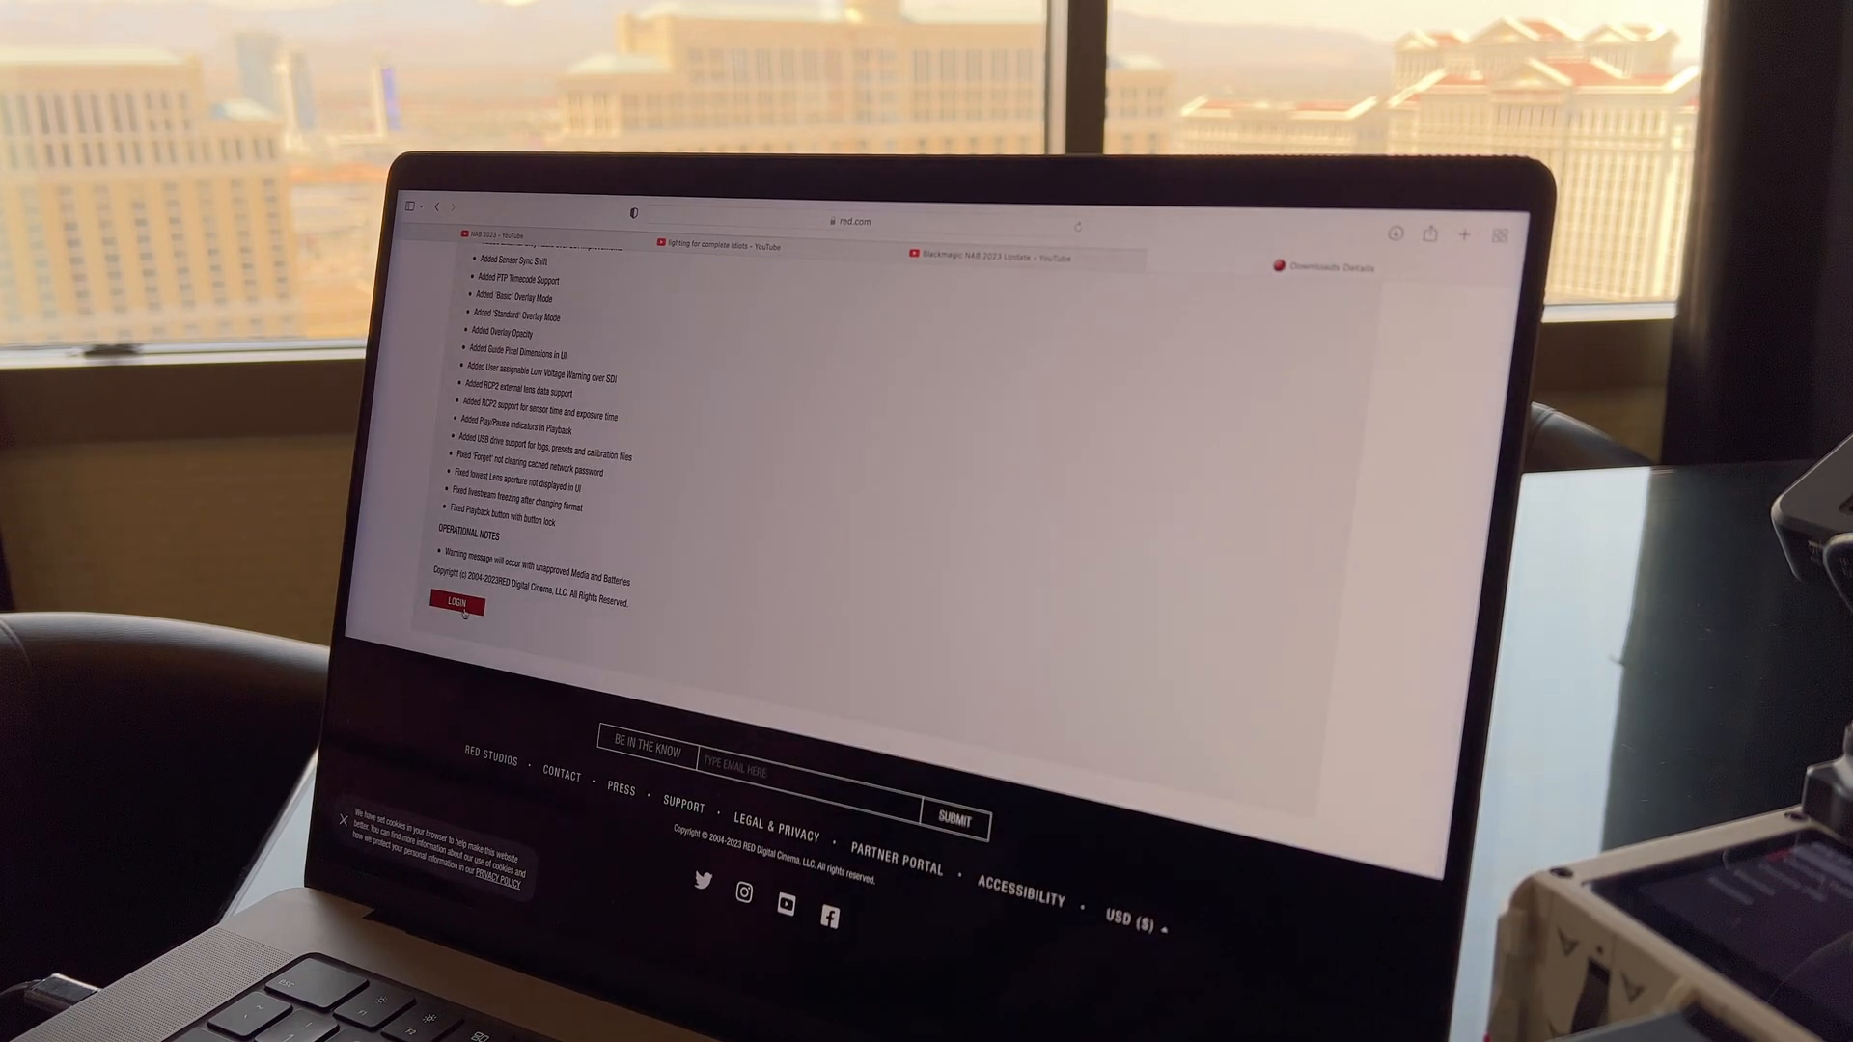
click(452, 602)
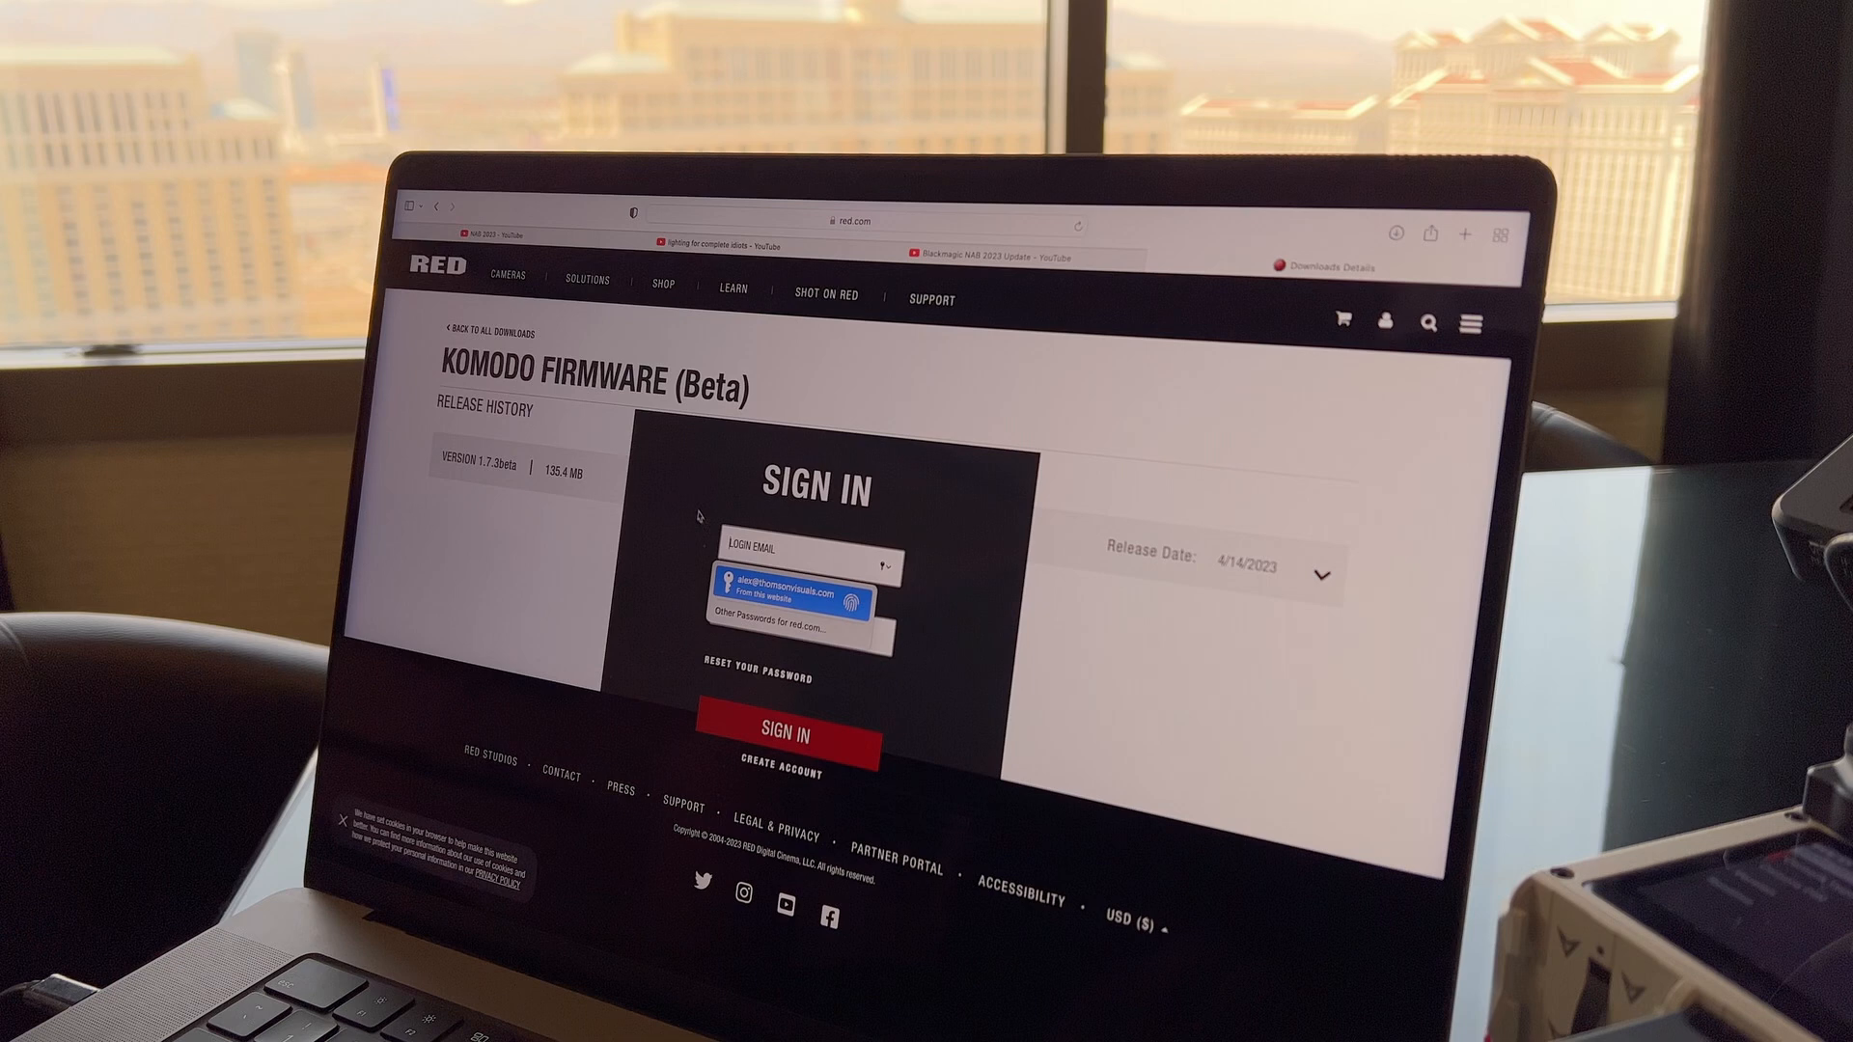
click(784, 581)
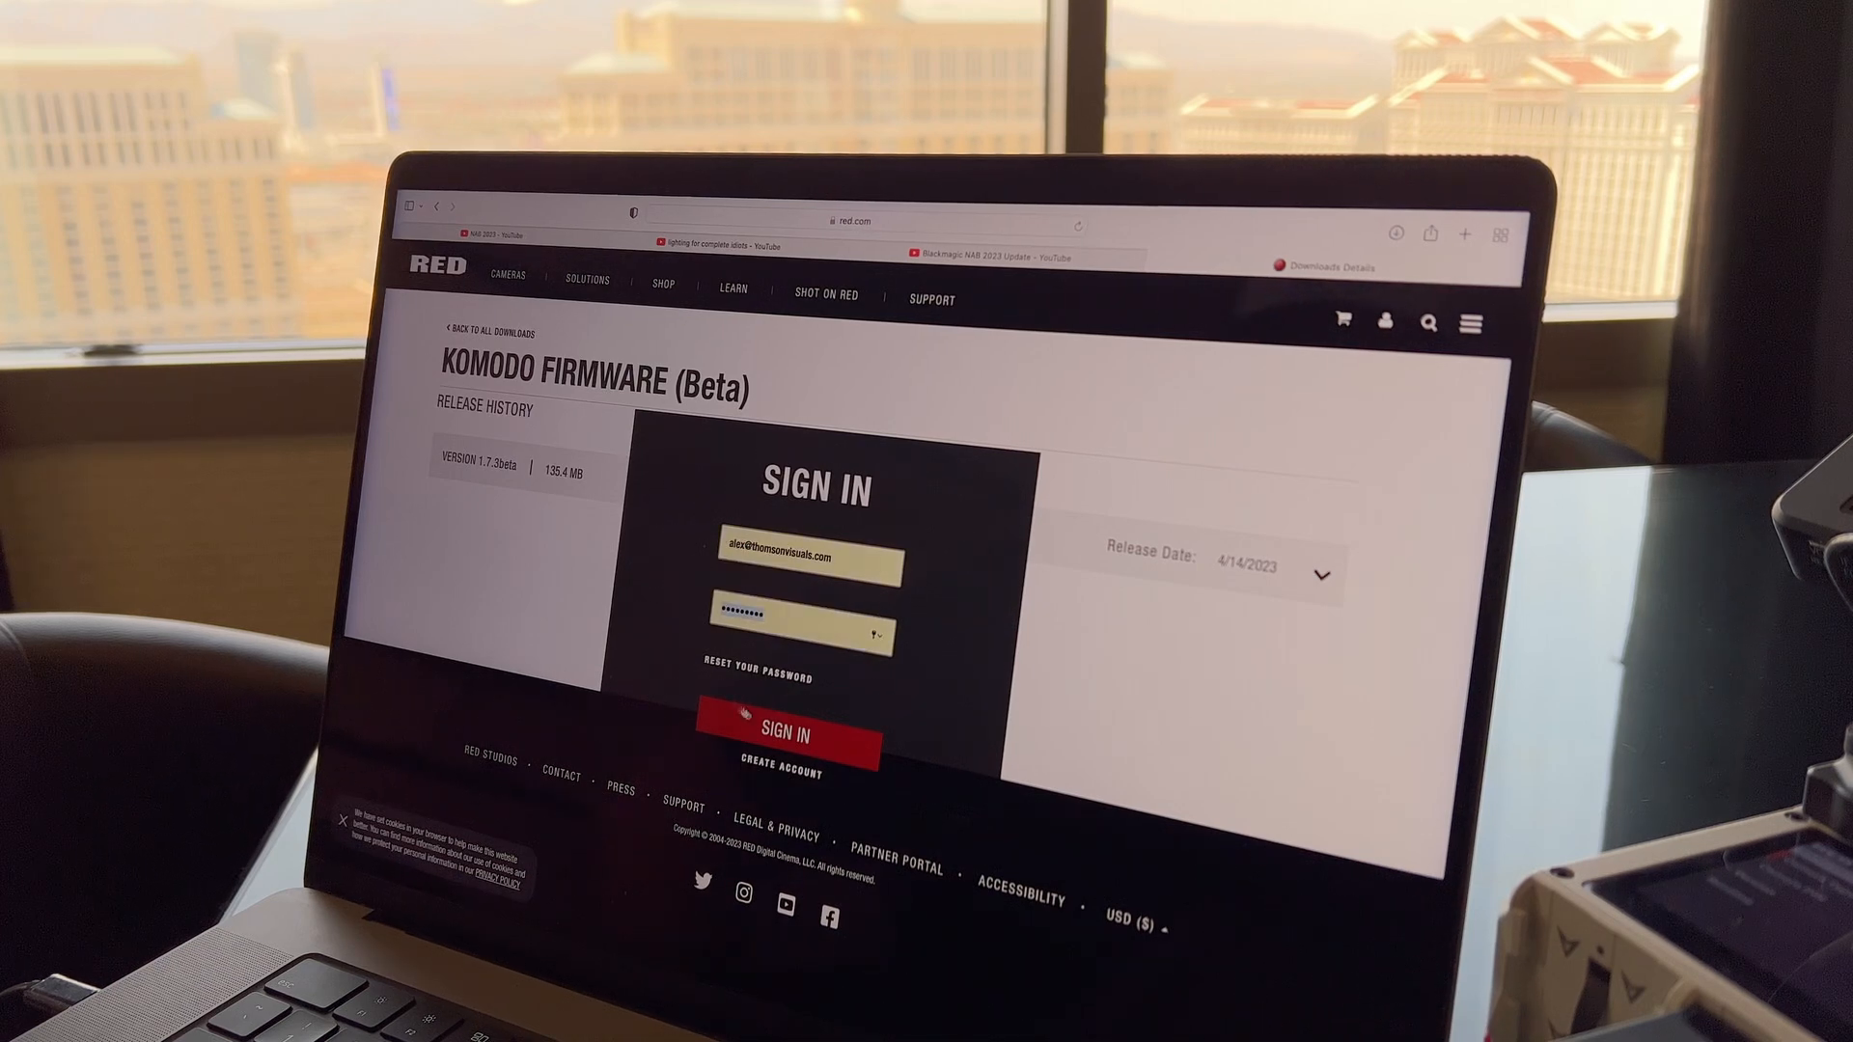
click(780, 742)
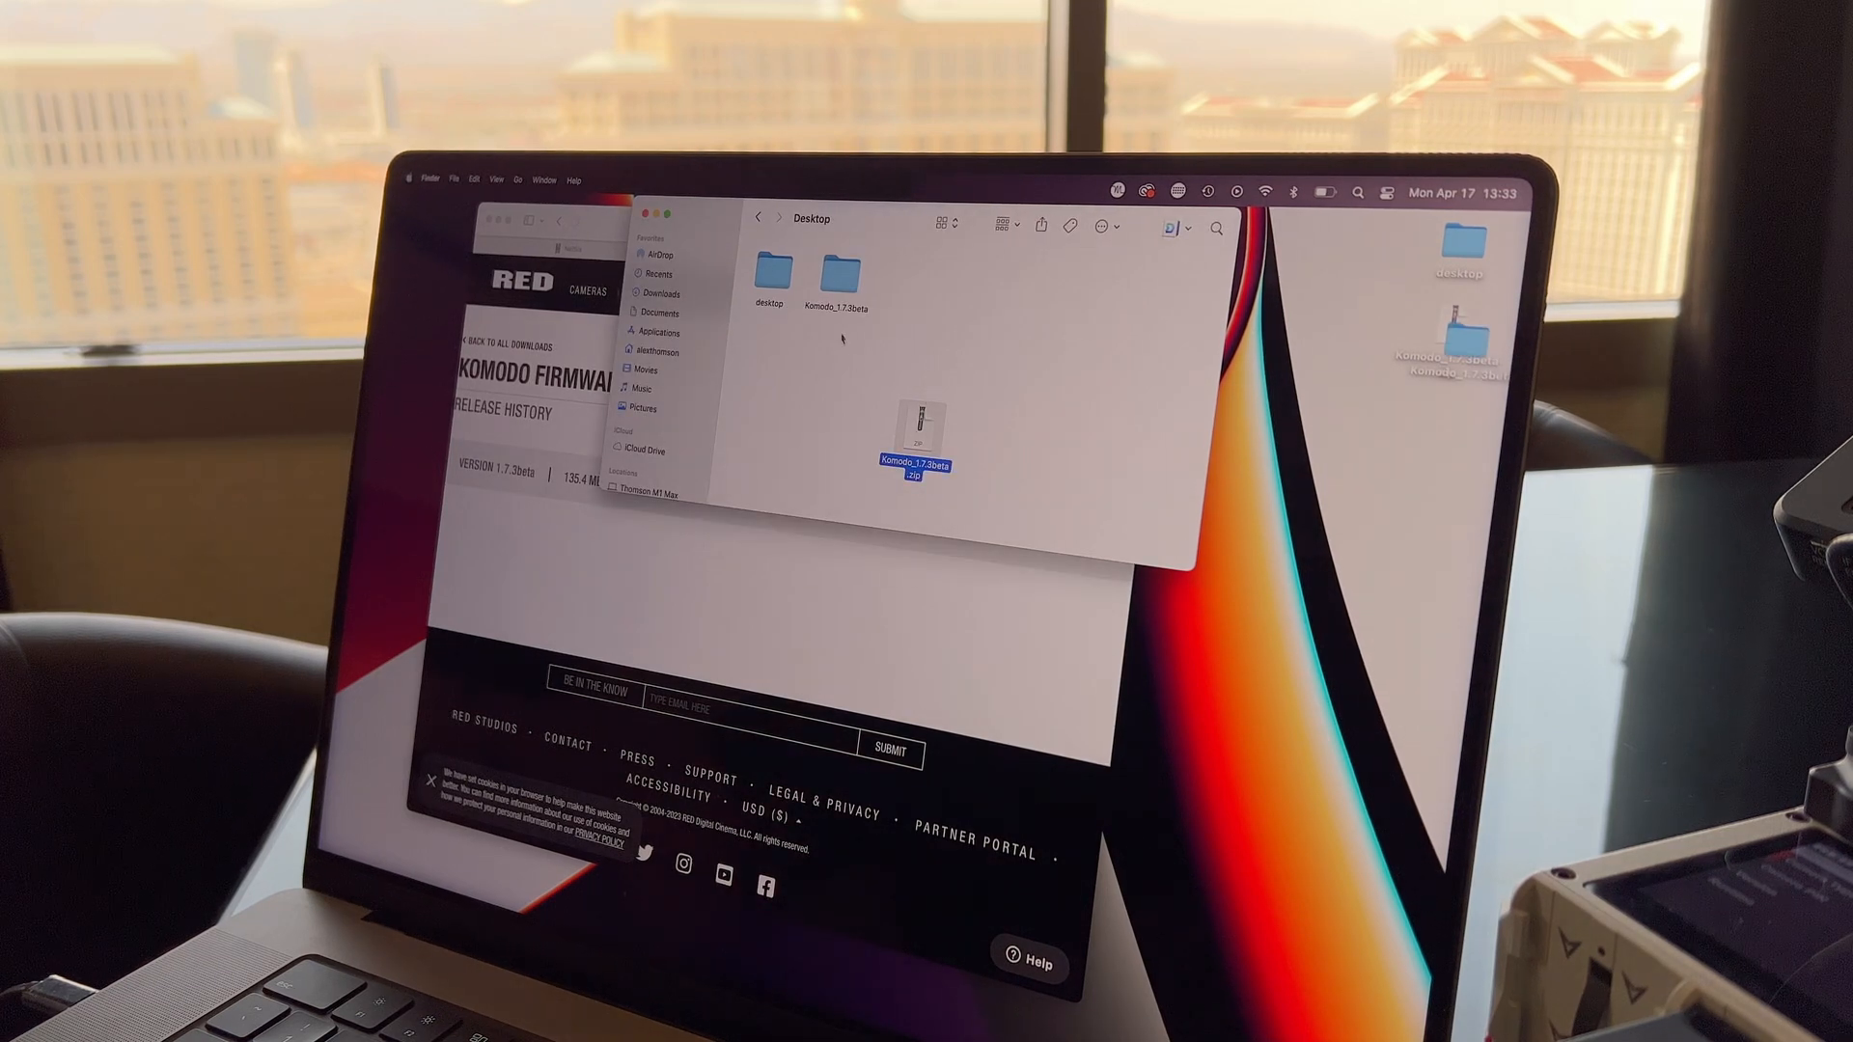
- Copy the upgrade folder from Komodo_1.7.3beta to the root of the D074_0321T1 card
click(837, 274)
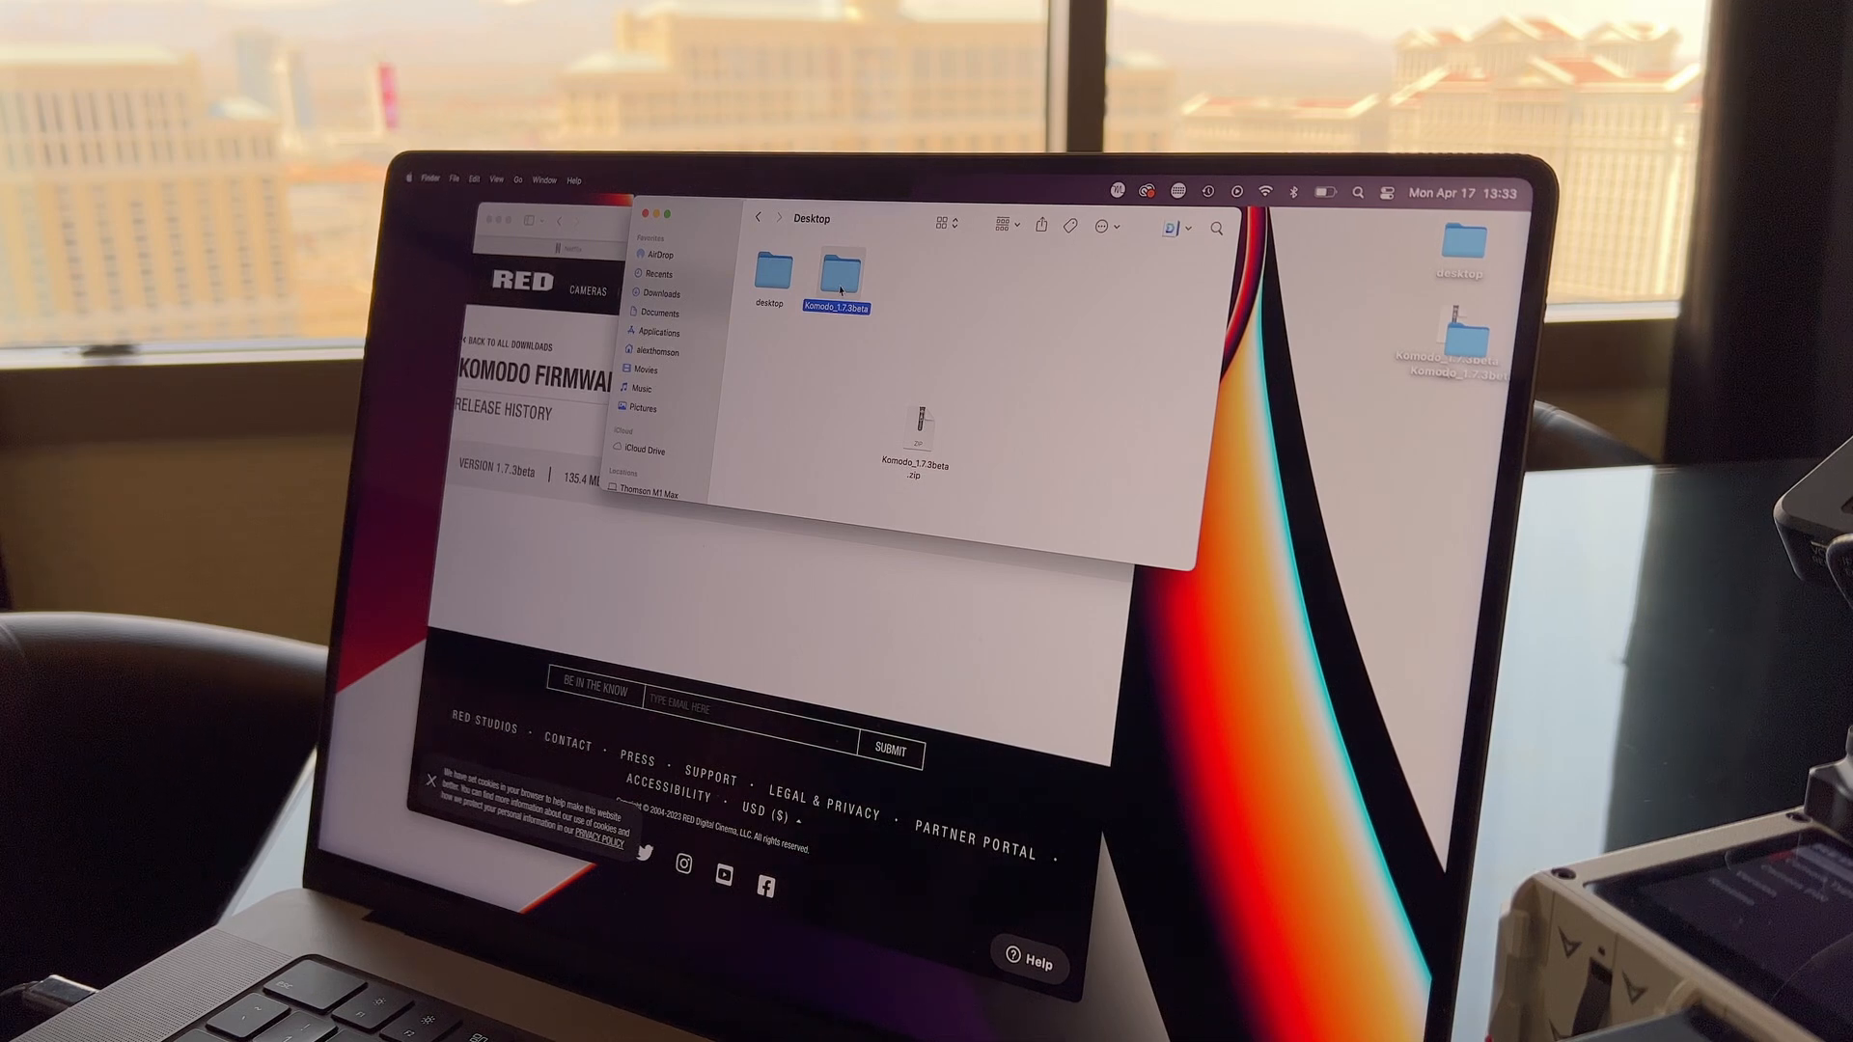
double_click(836, 269)
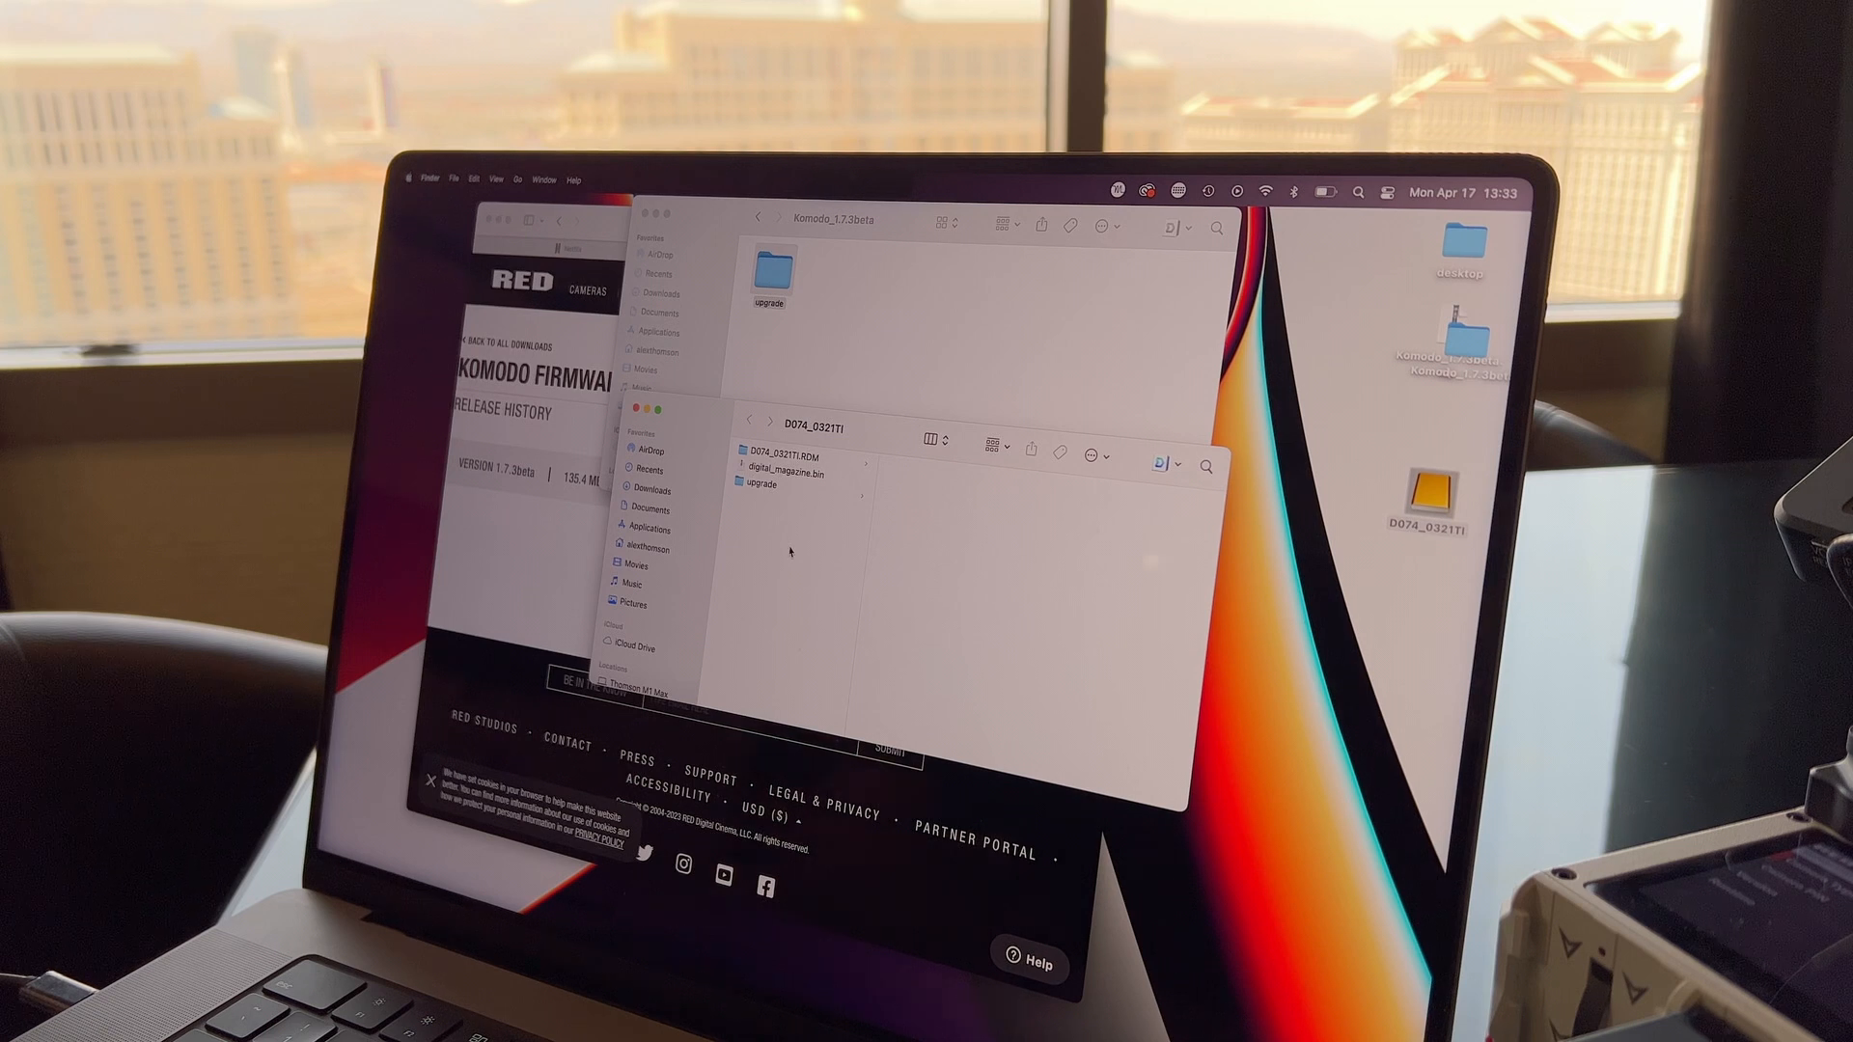
click(1431, 493)
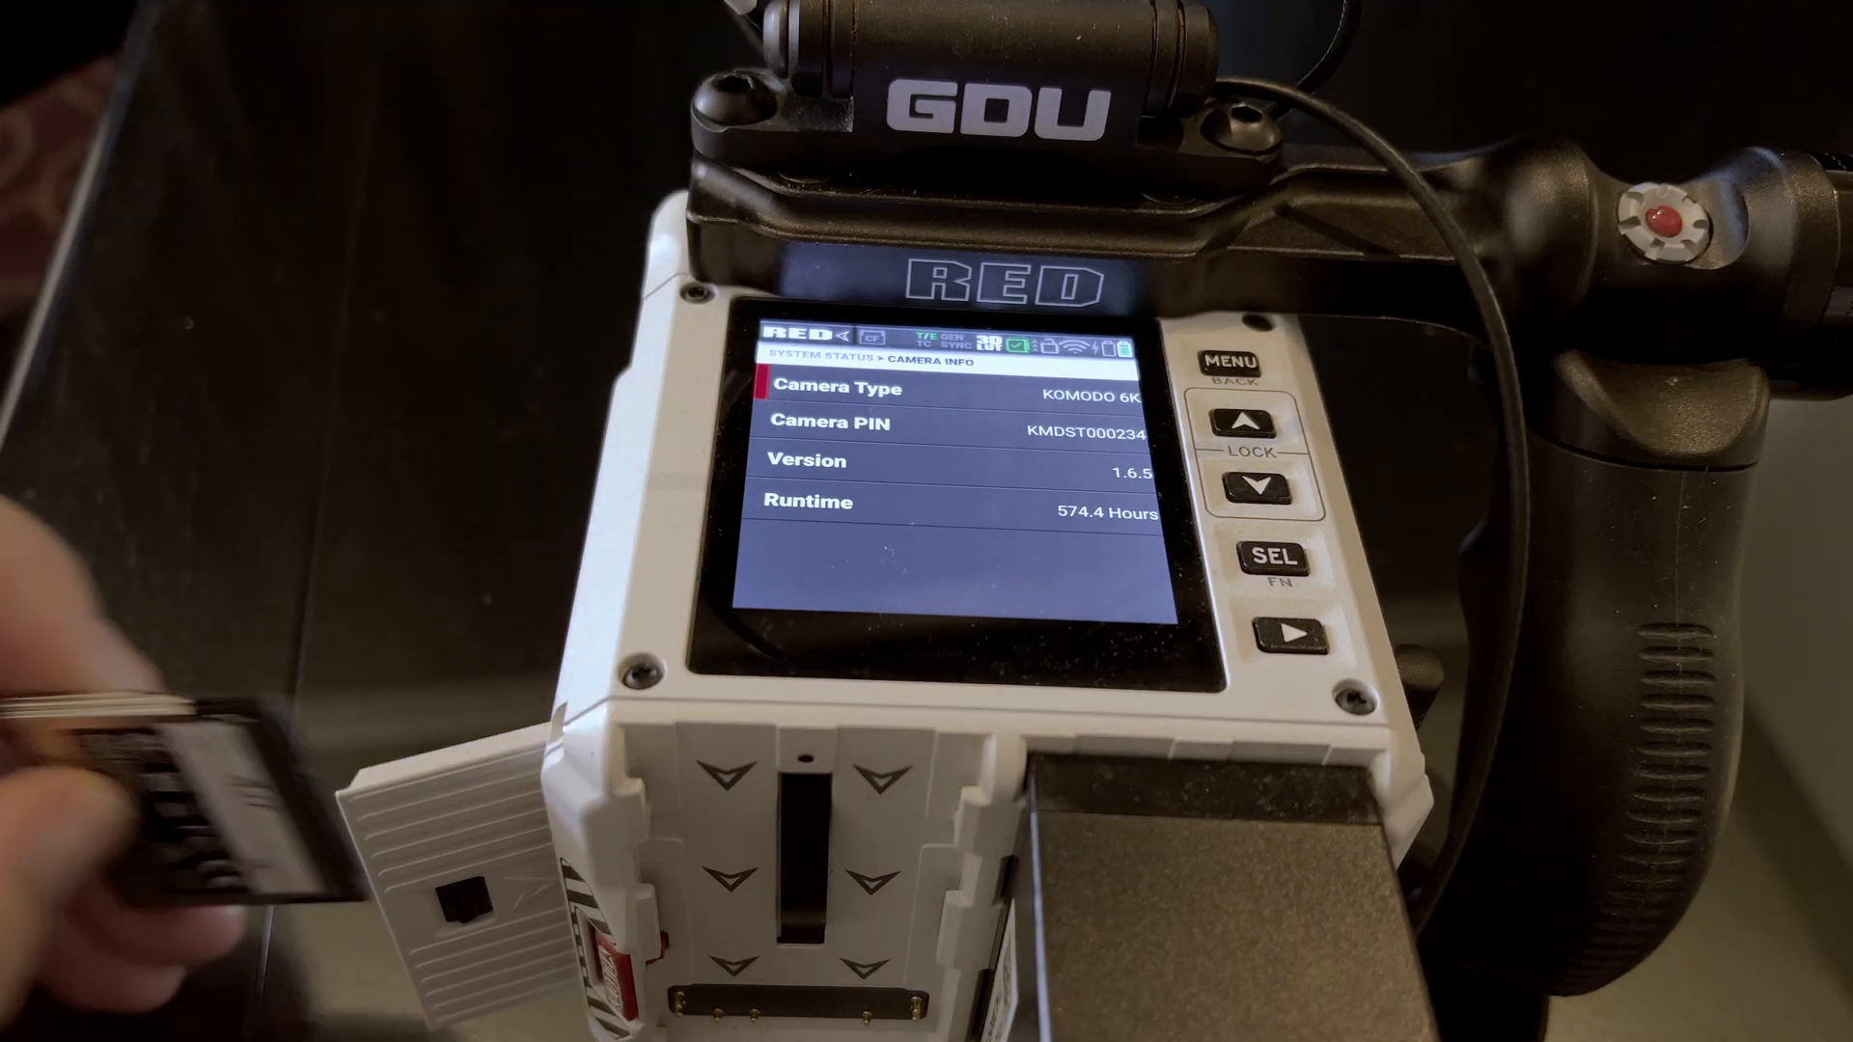
- Run Maintenance > Upgrade on the KOMODO to install 1.7.3beta from the card
click(1232, 360)
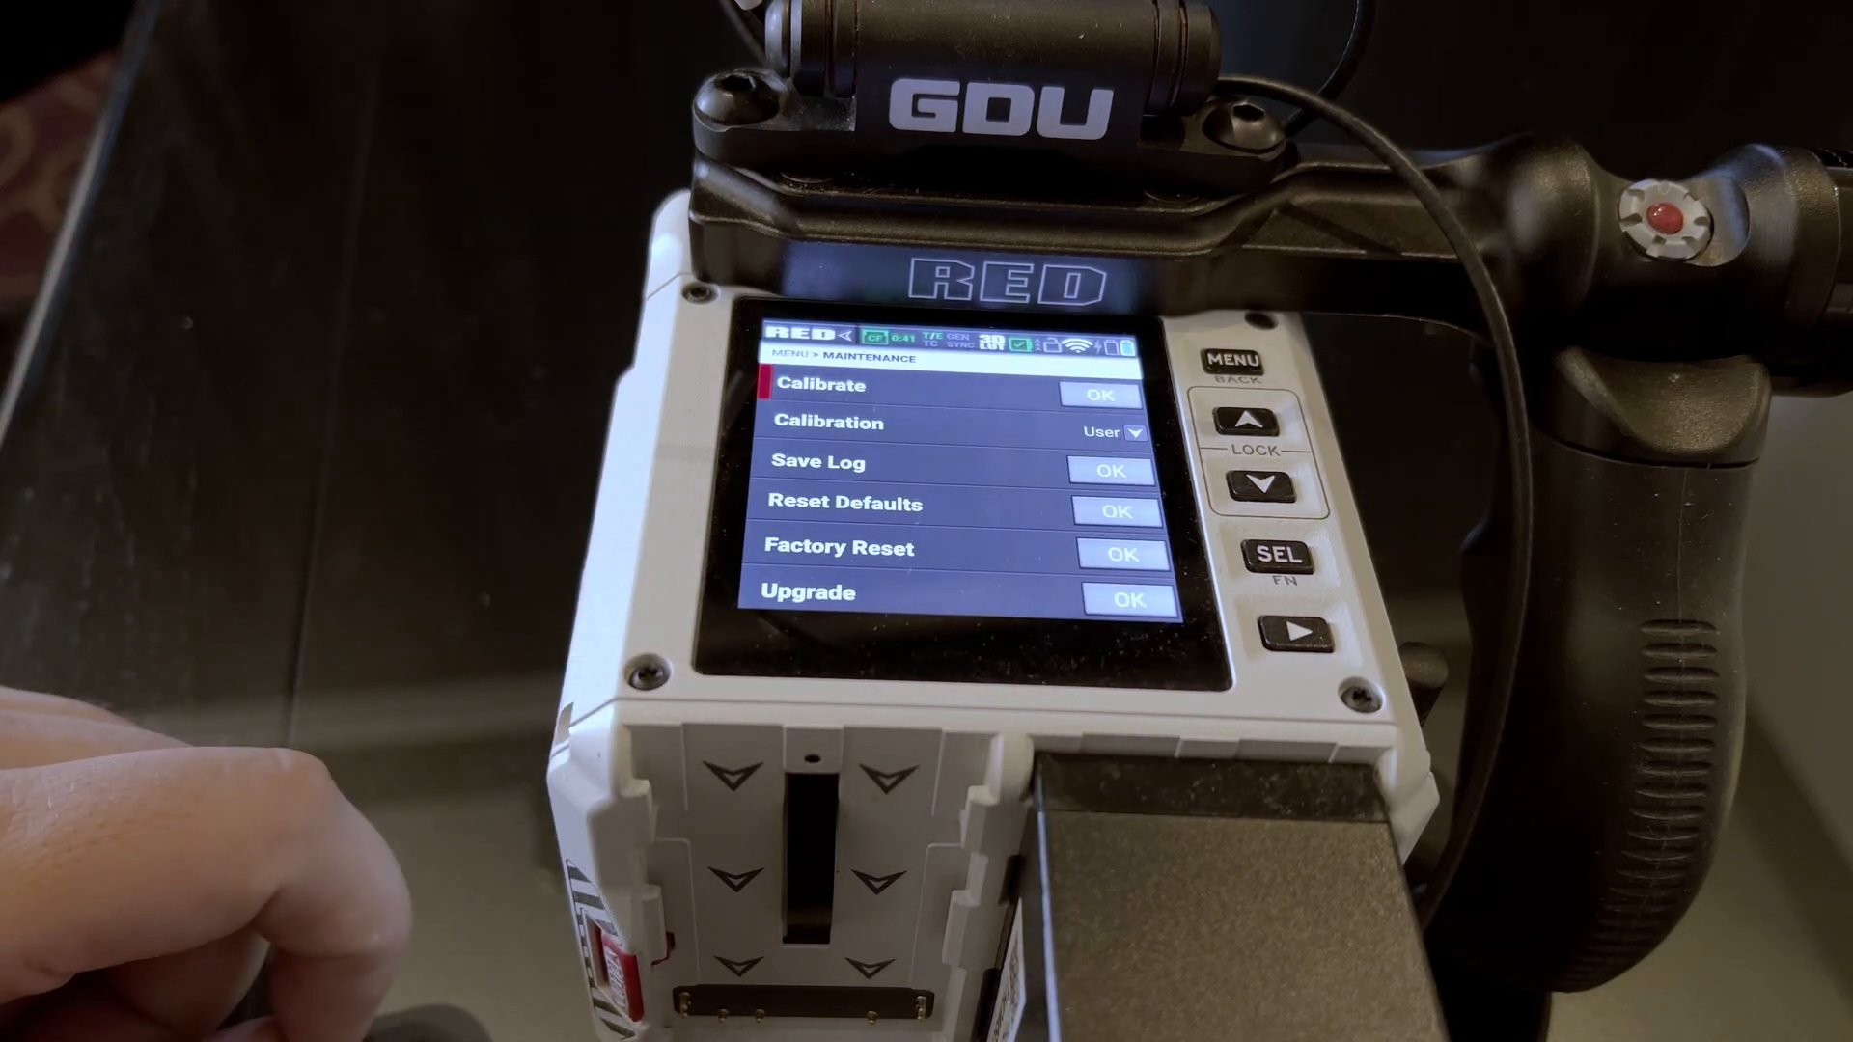
click(1125, 600)
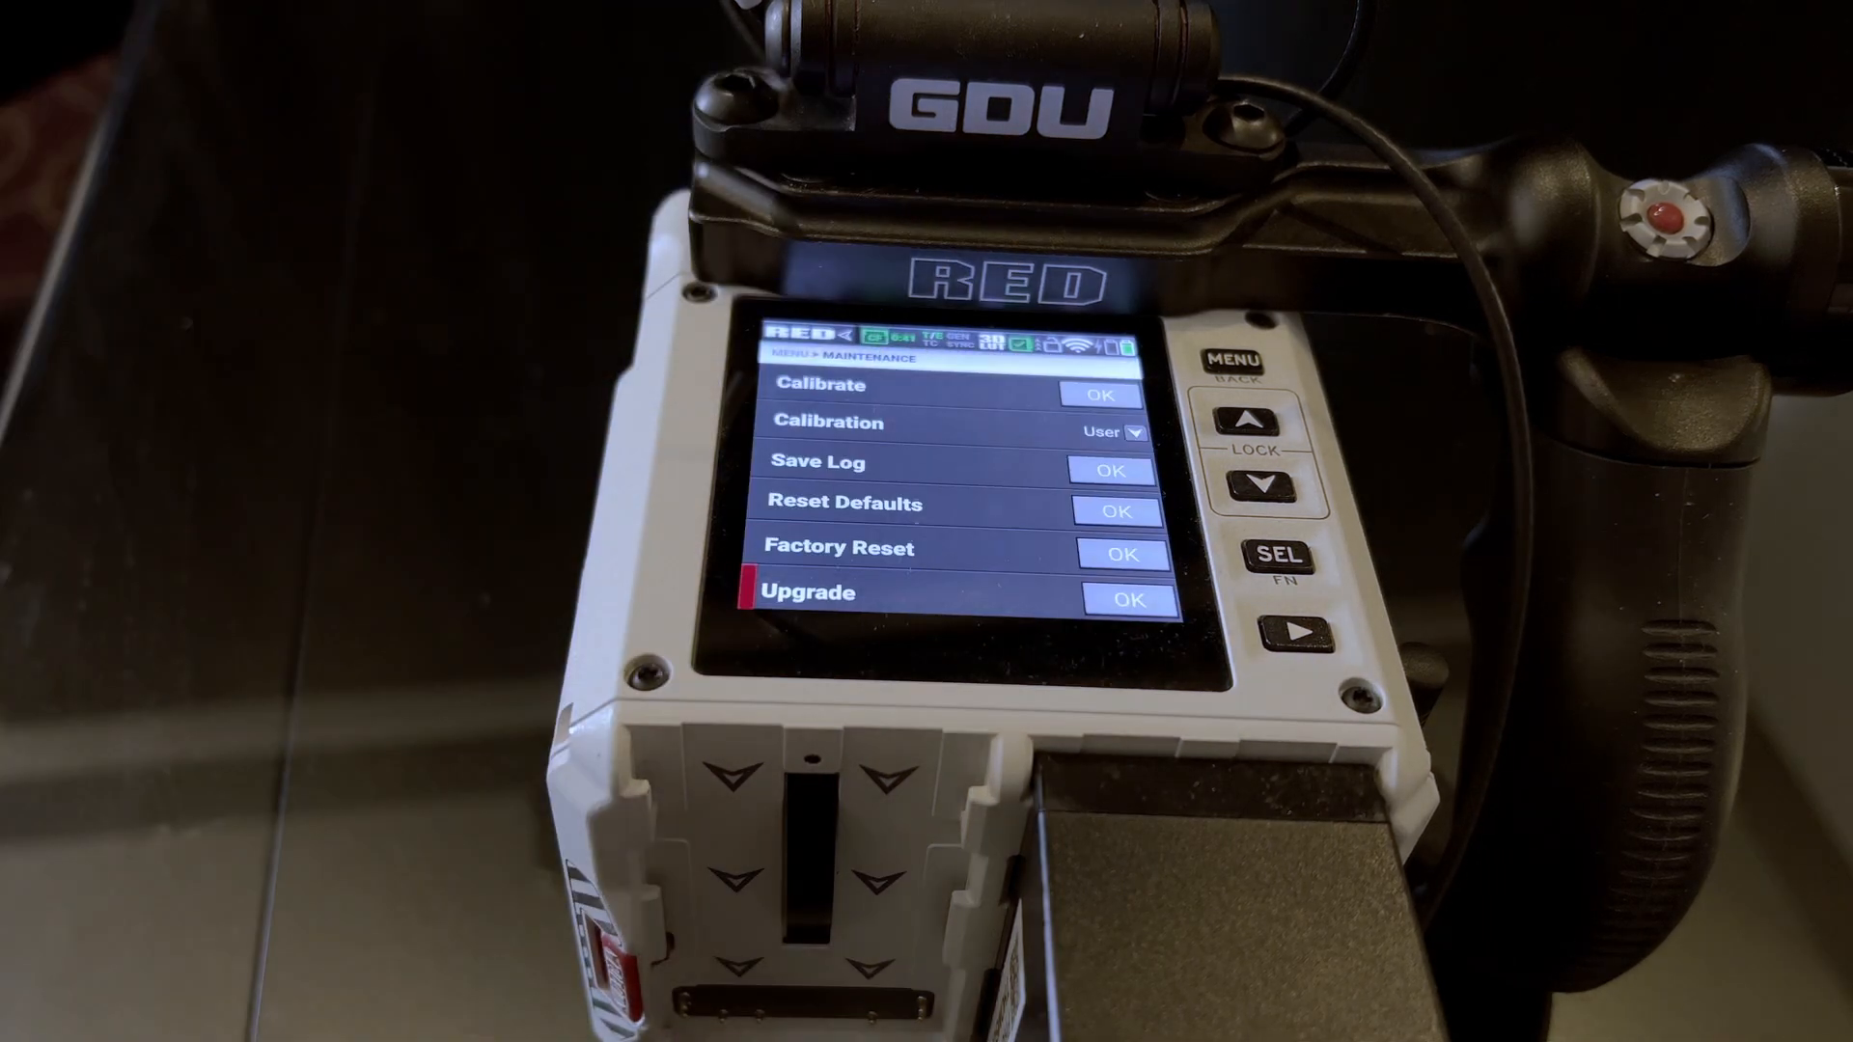
click(1126, 599)
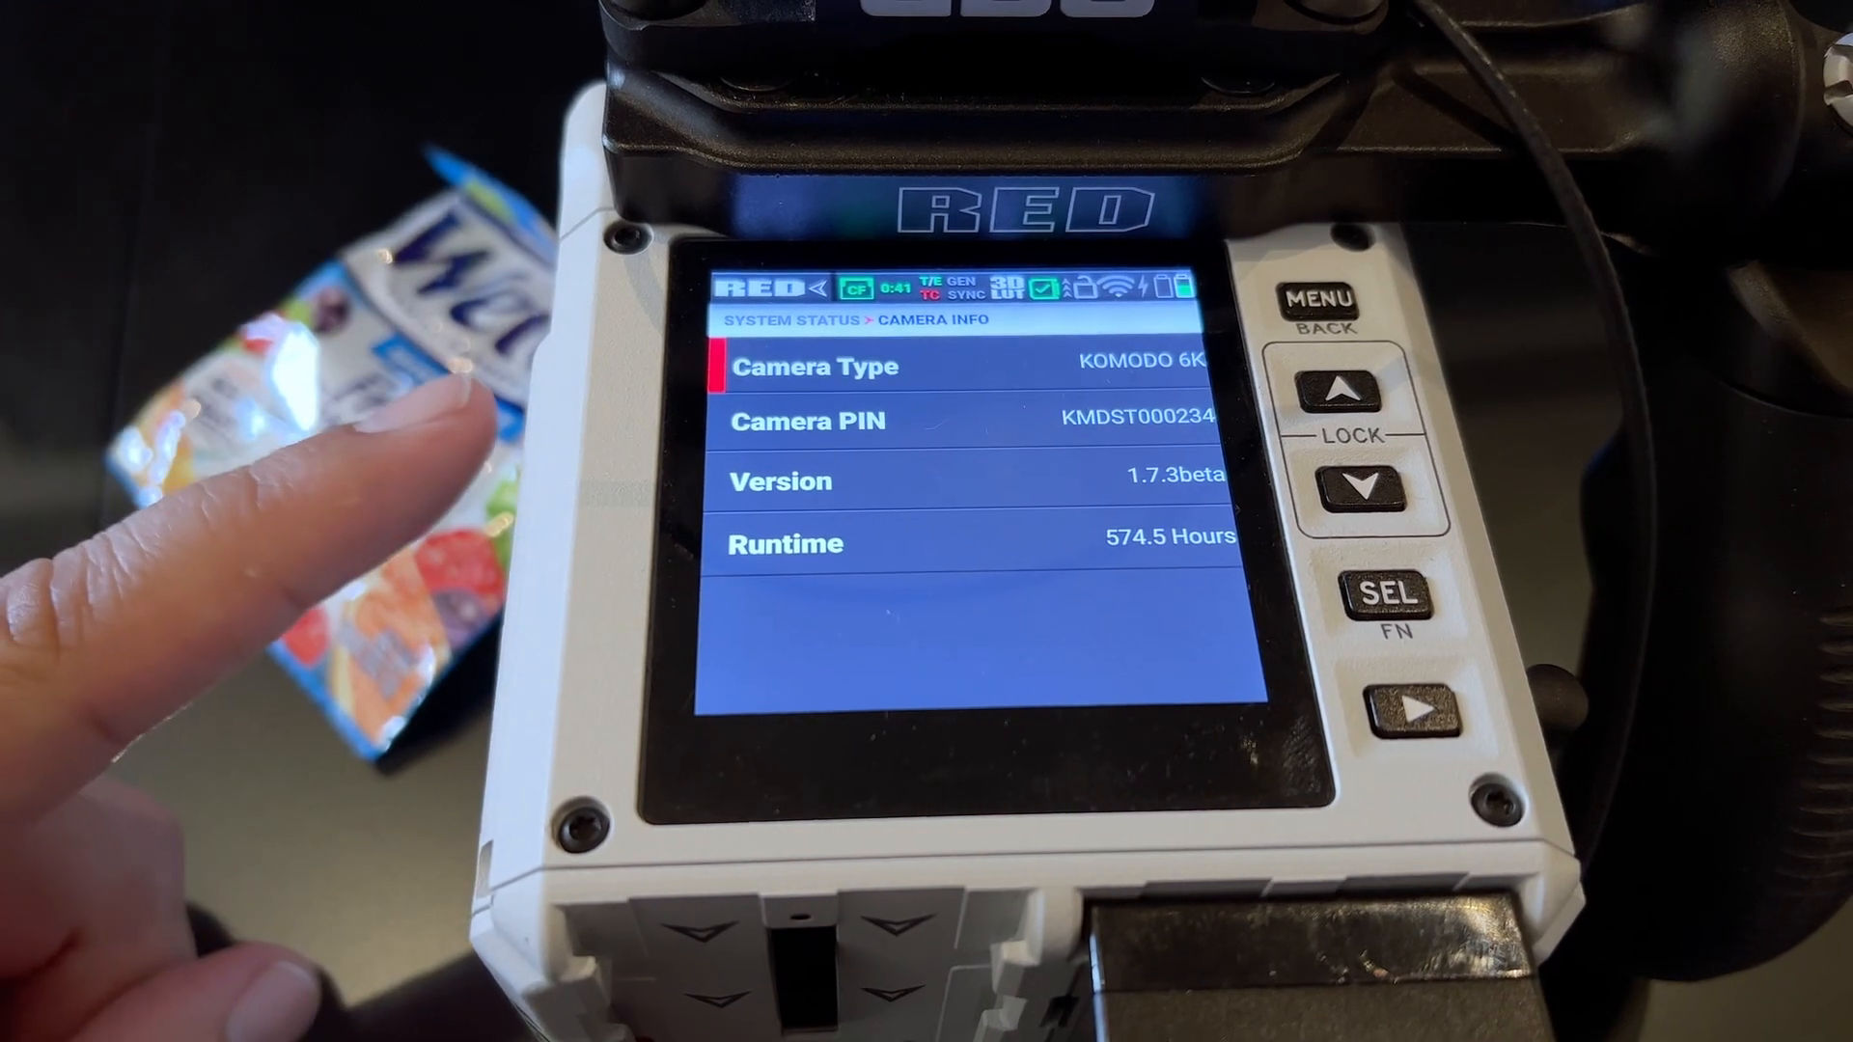
- After confirming version 1.7.3beta, open Communication > Wi-Fi > Infrastructure to list networks
click(1316, 305)
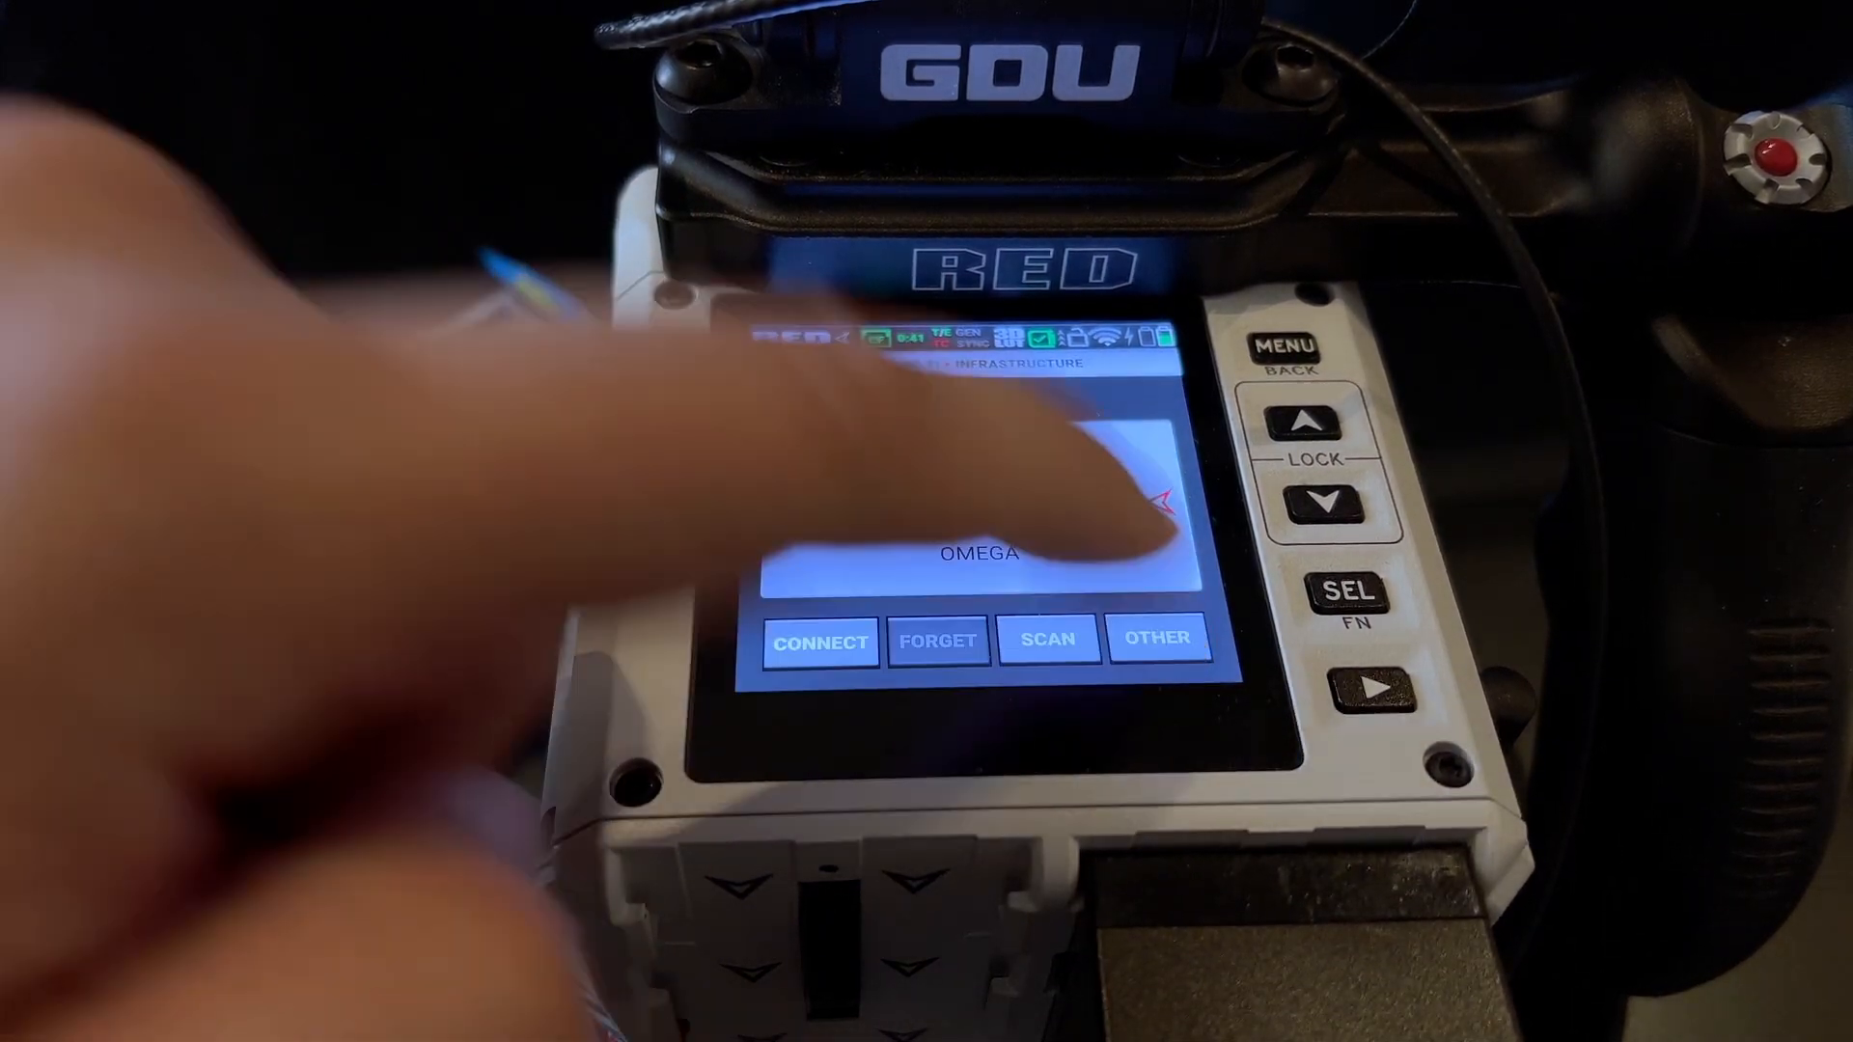
- Add network AJT13 via OTHER with its passphrase and connect
click(1156, 638)
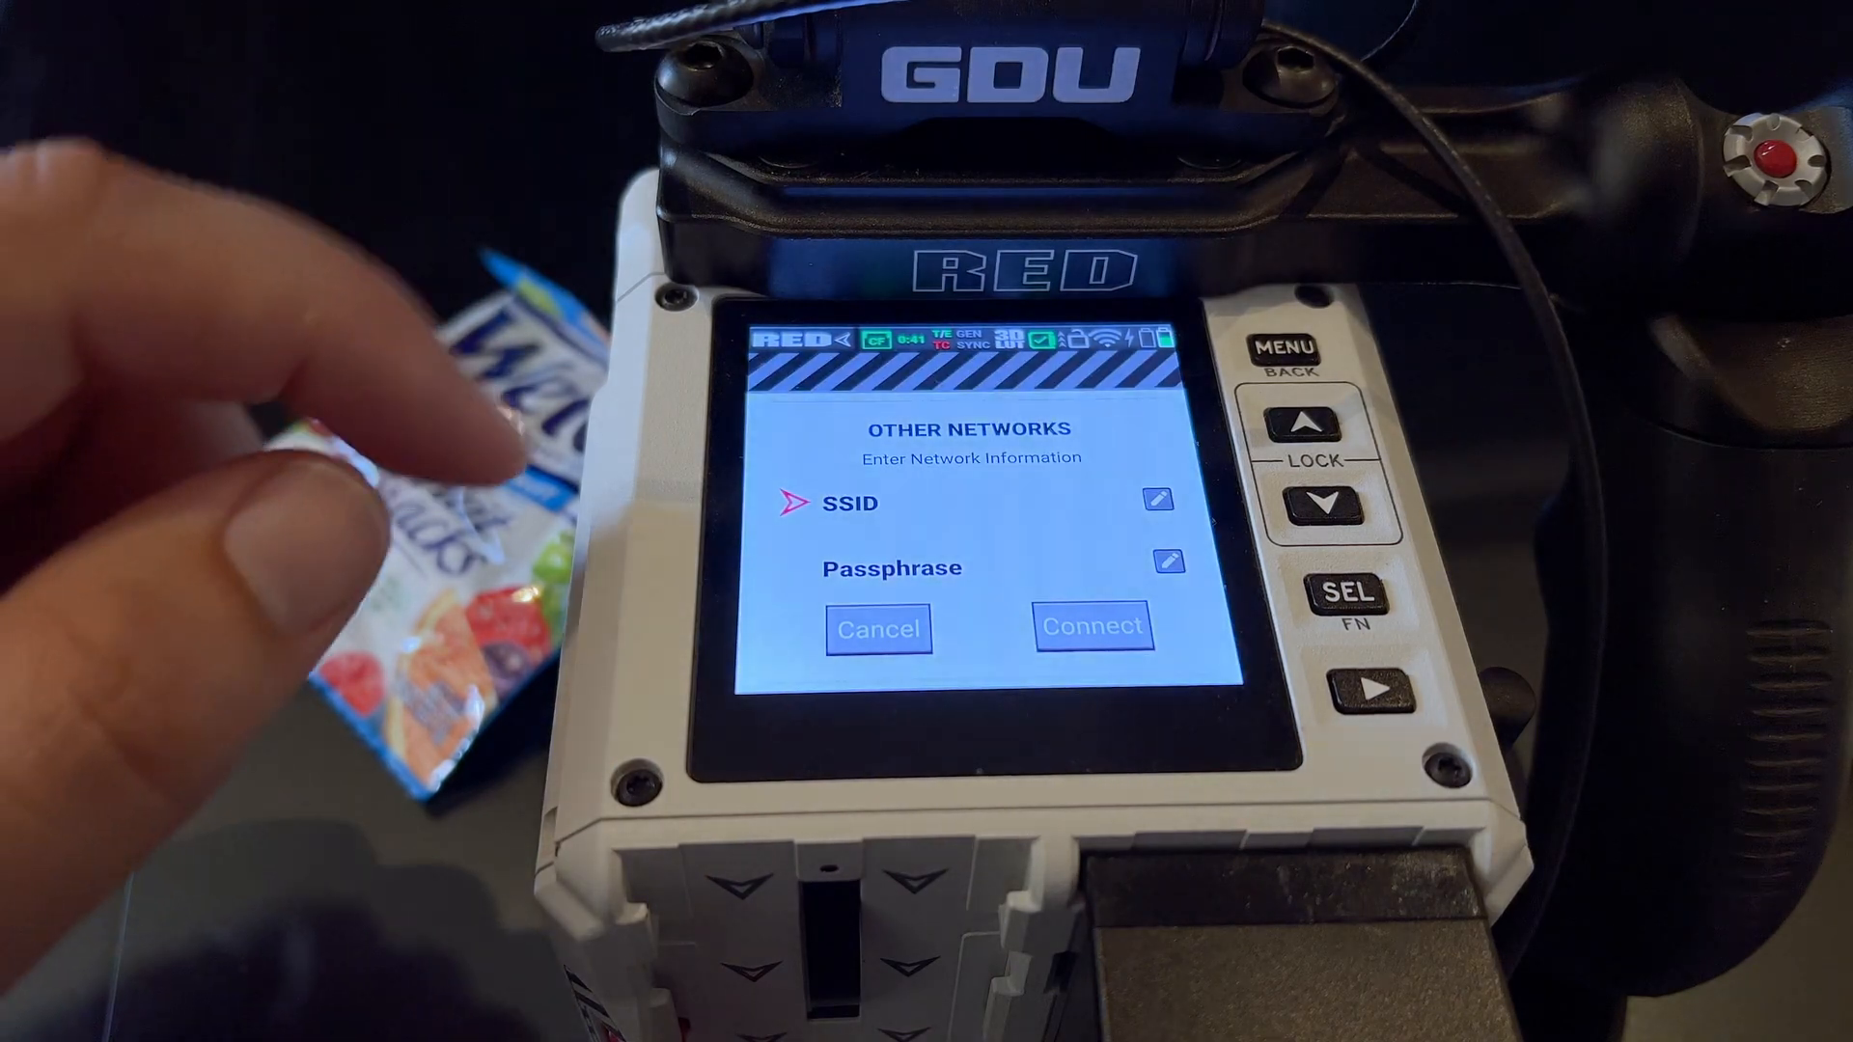
click(1164, 502)
text(AJT)
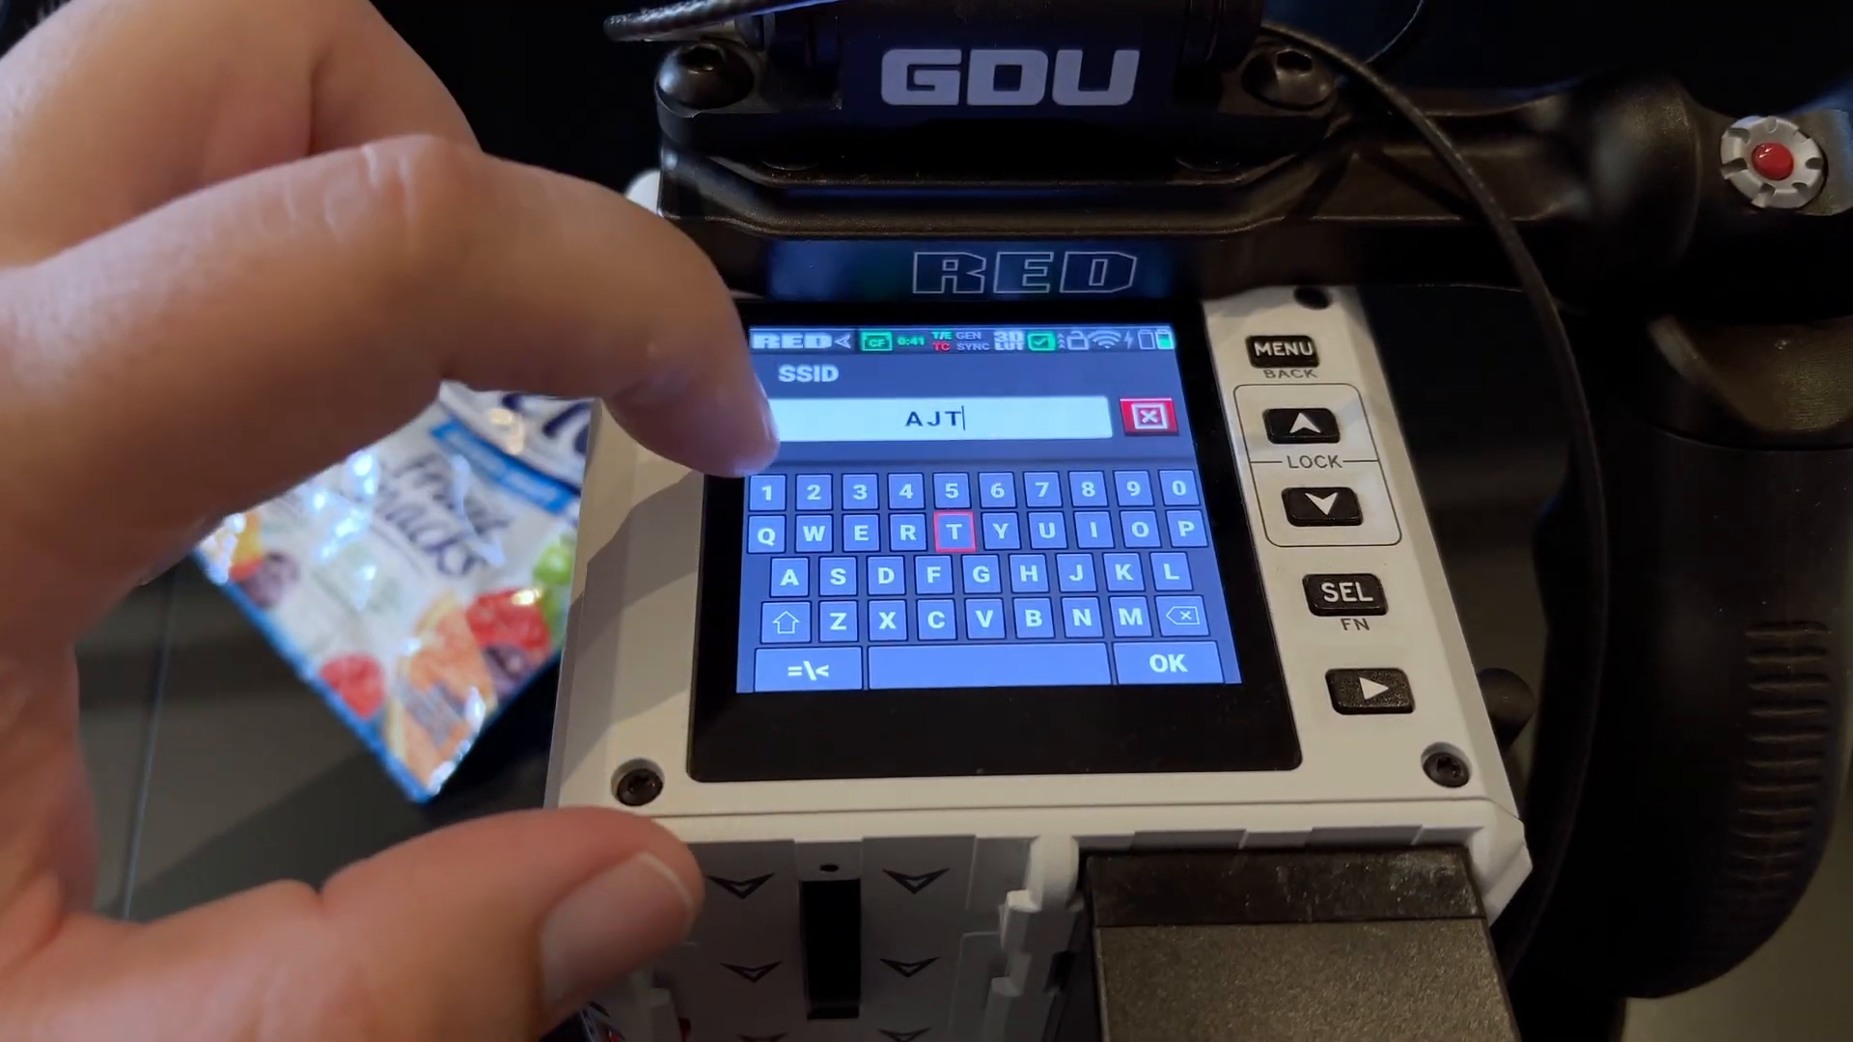
click(1171, 659)
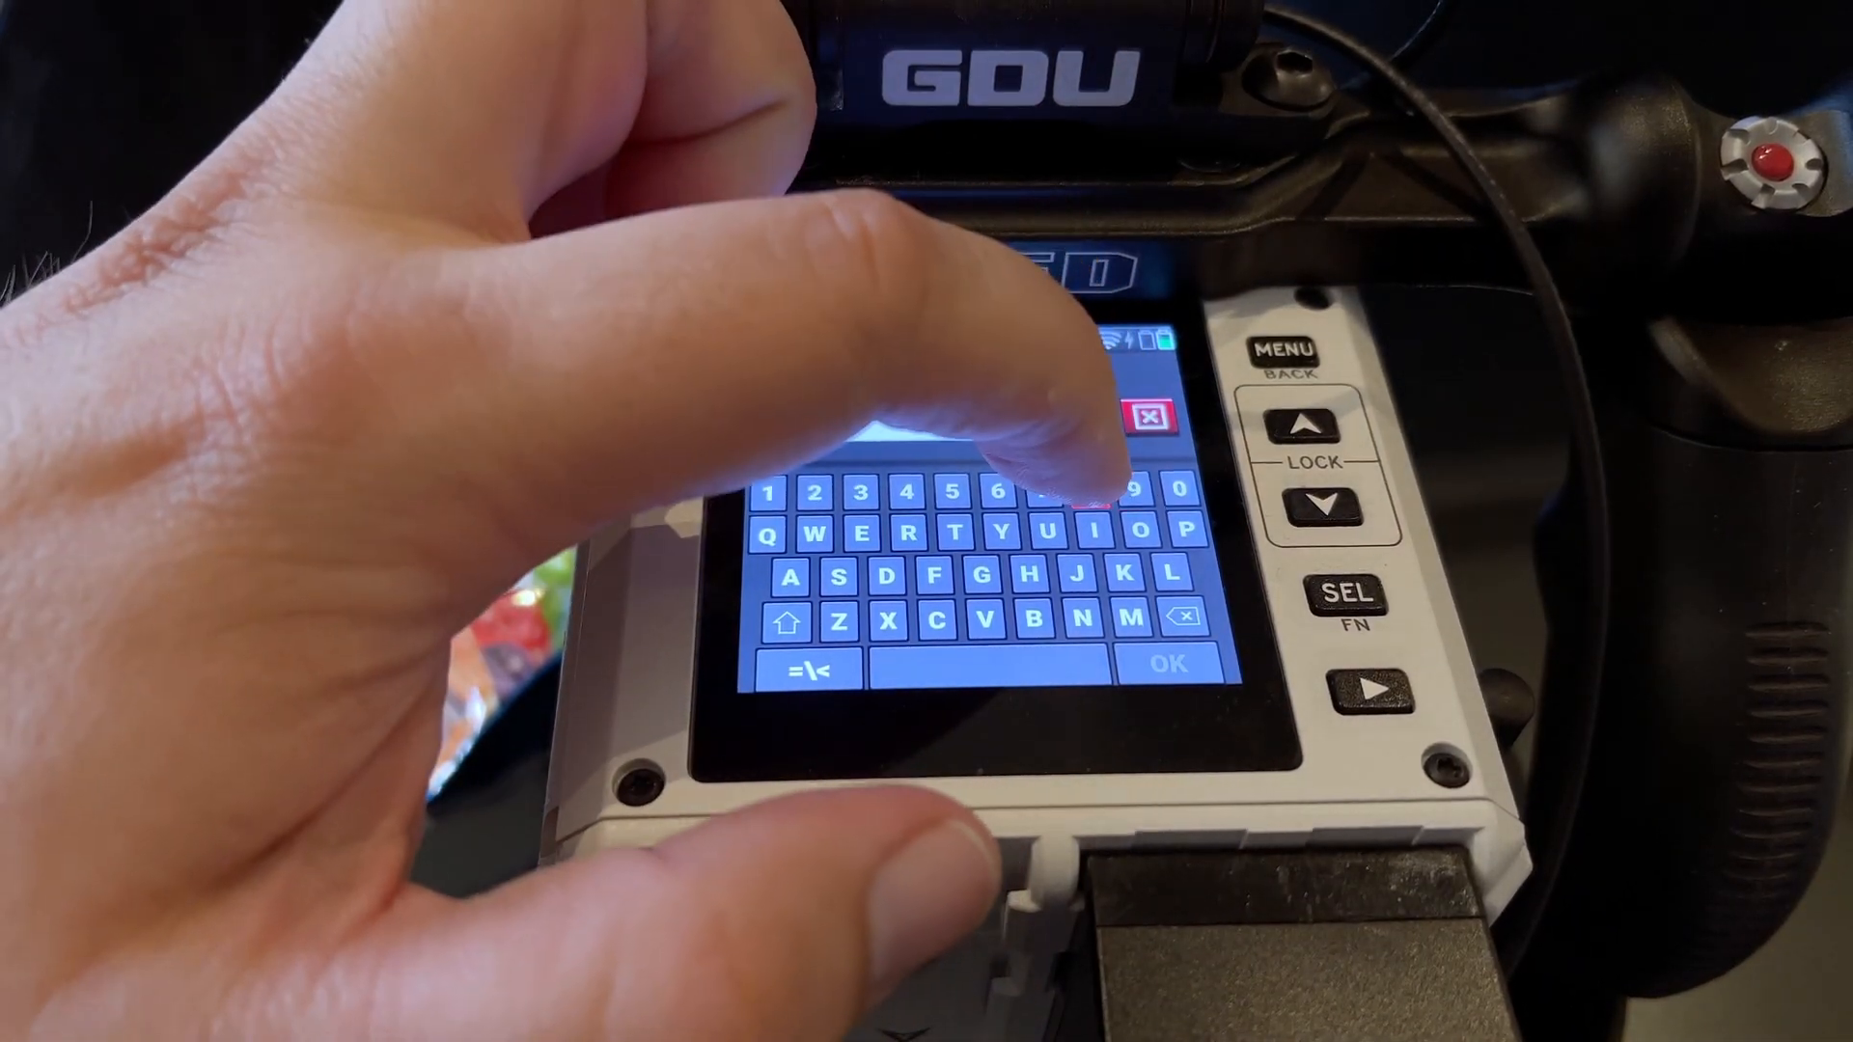
click(1001, 491)
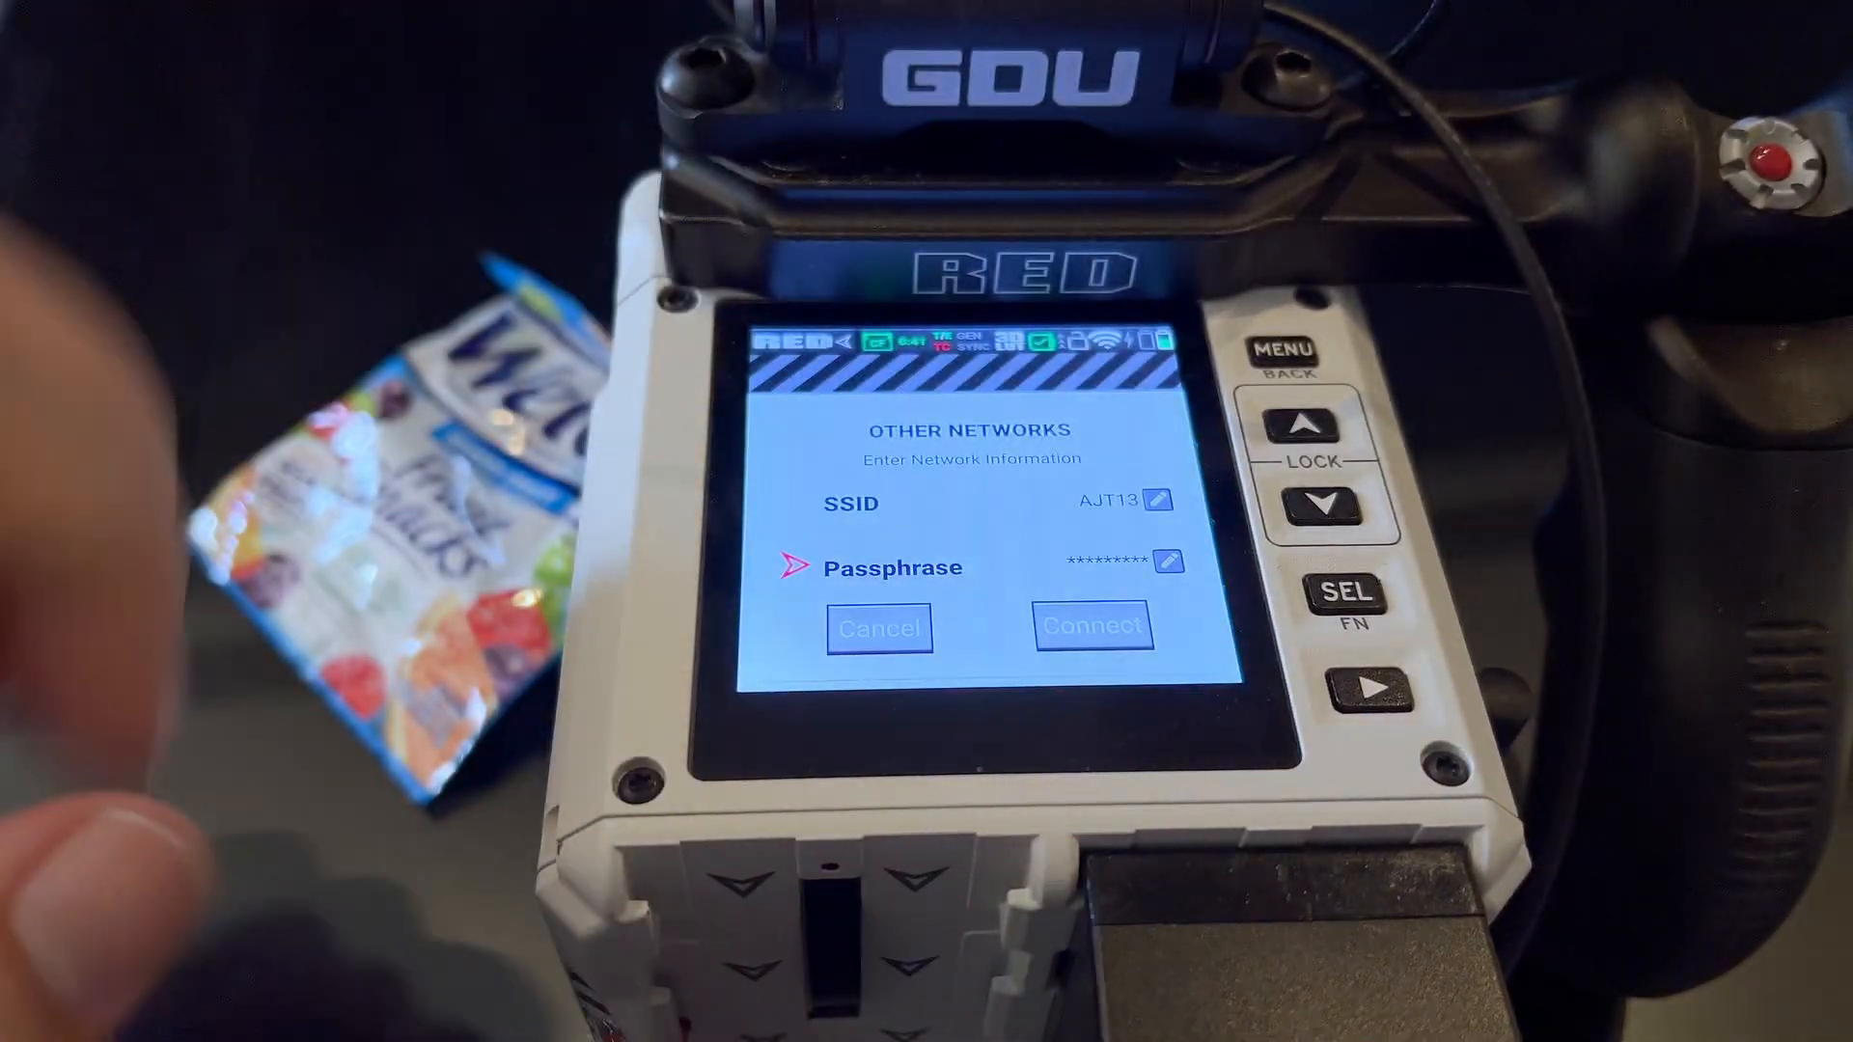
click(1094, 624)
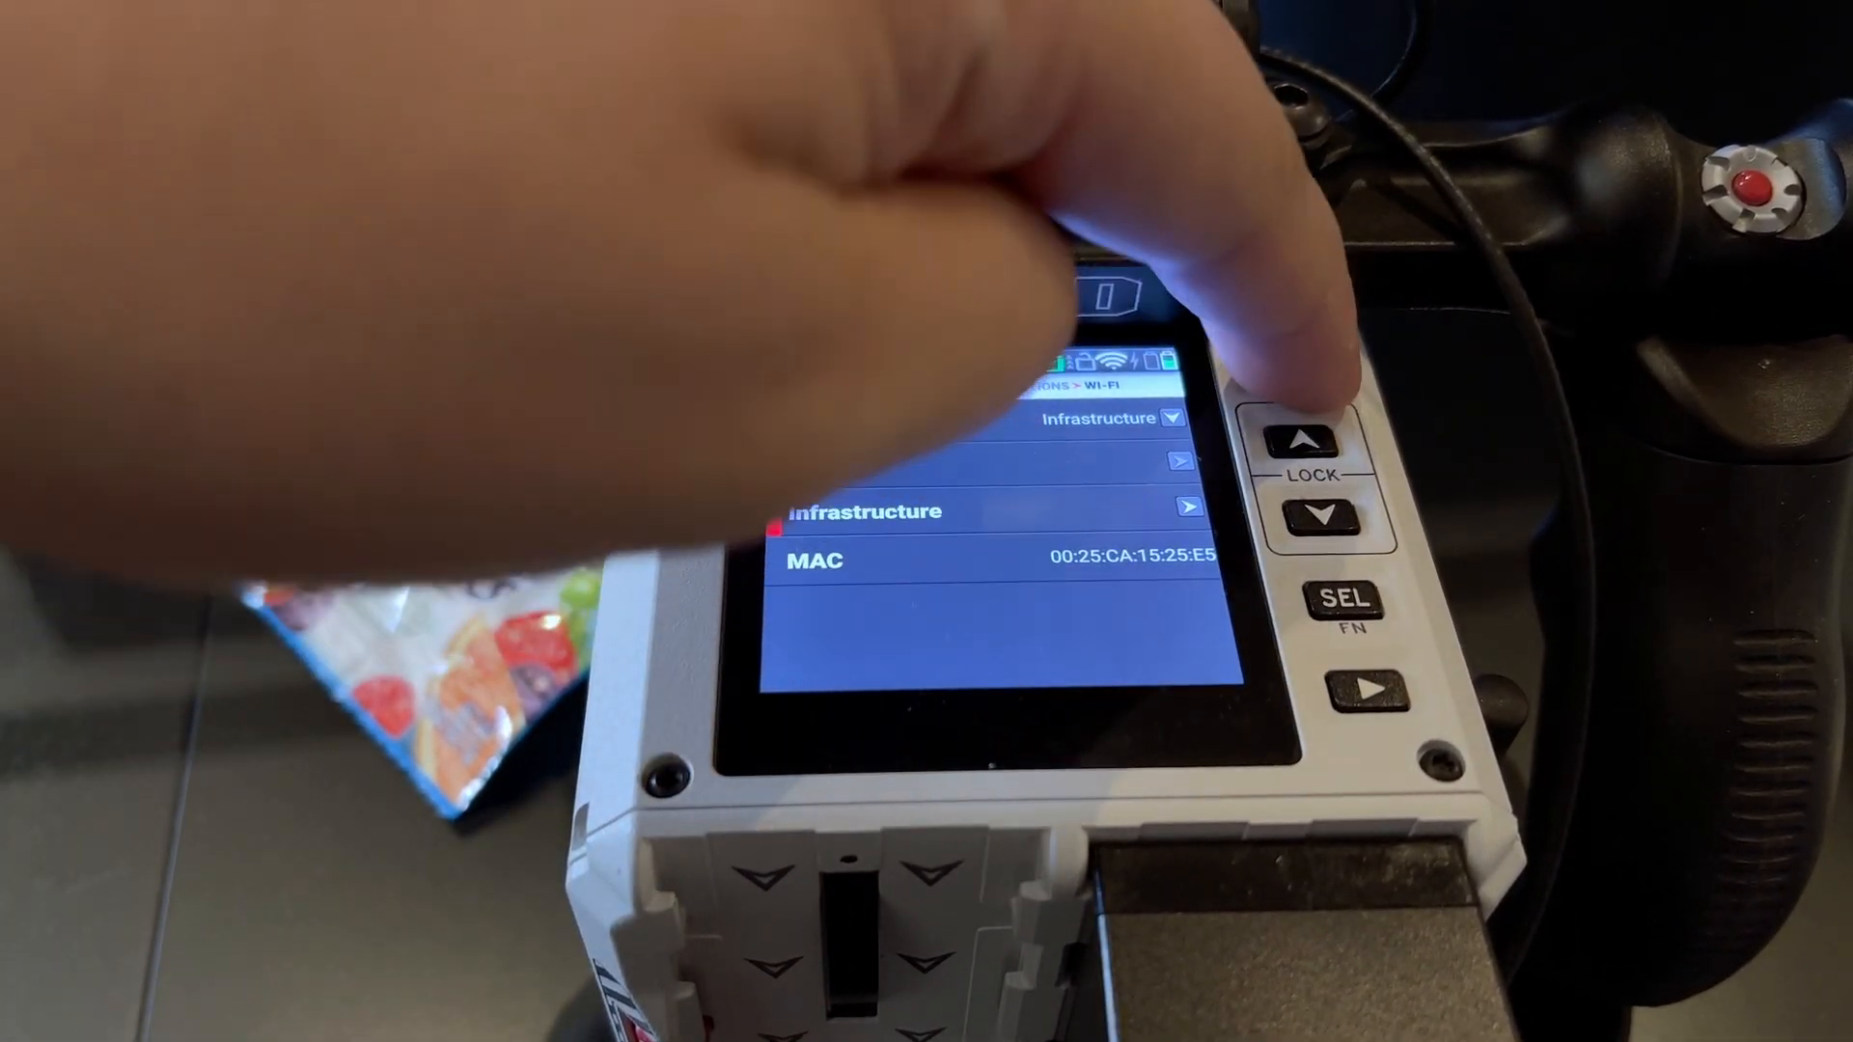
- Enable Cloud Upload under Communication with Frame.io as the service
click(1275, 366)
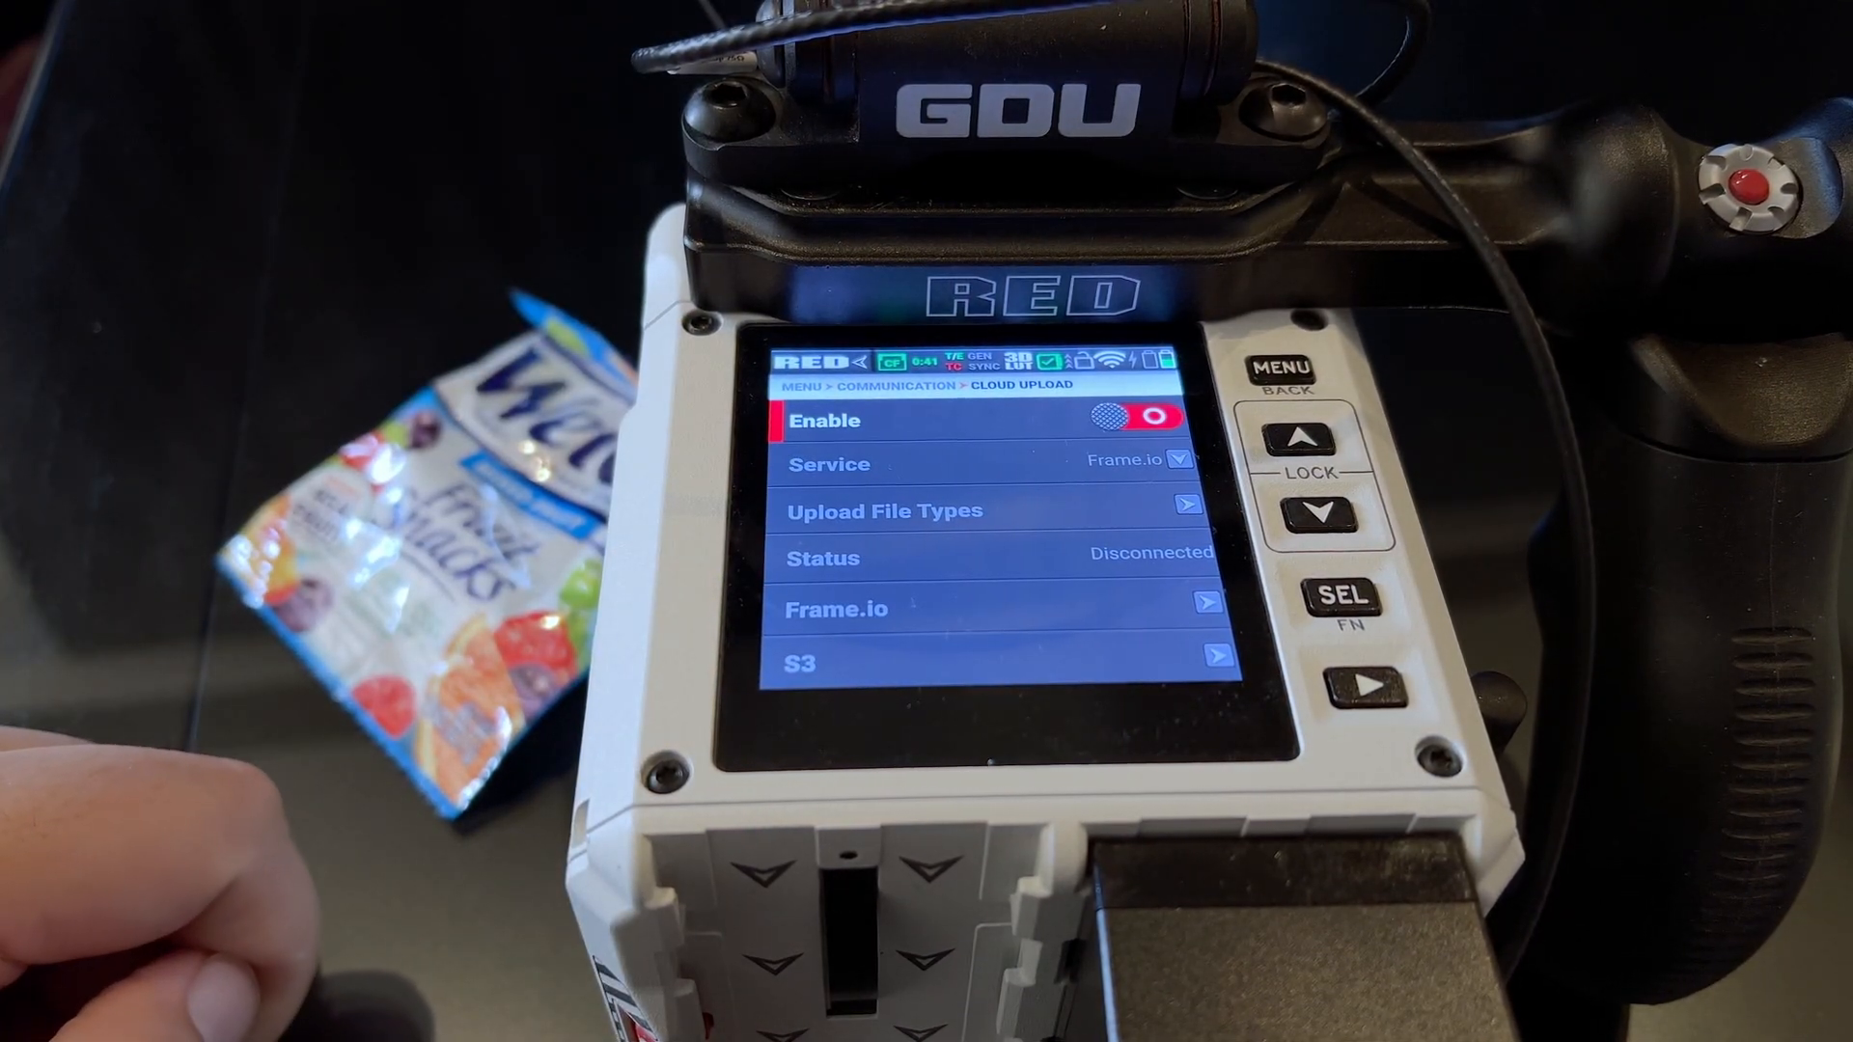
click(1141, 422)
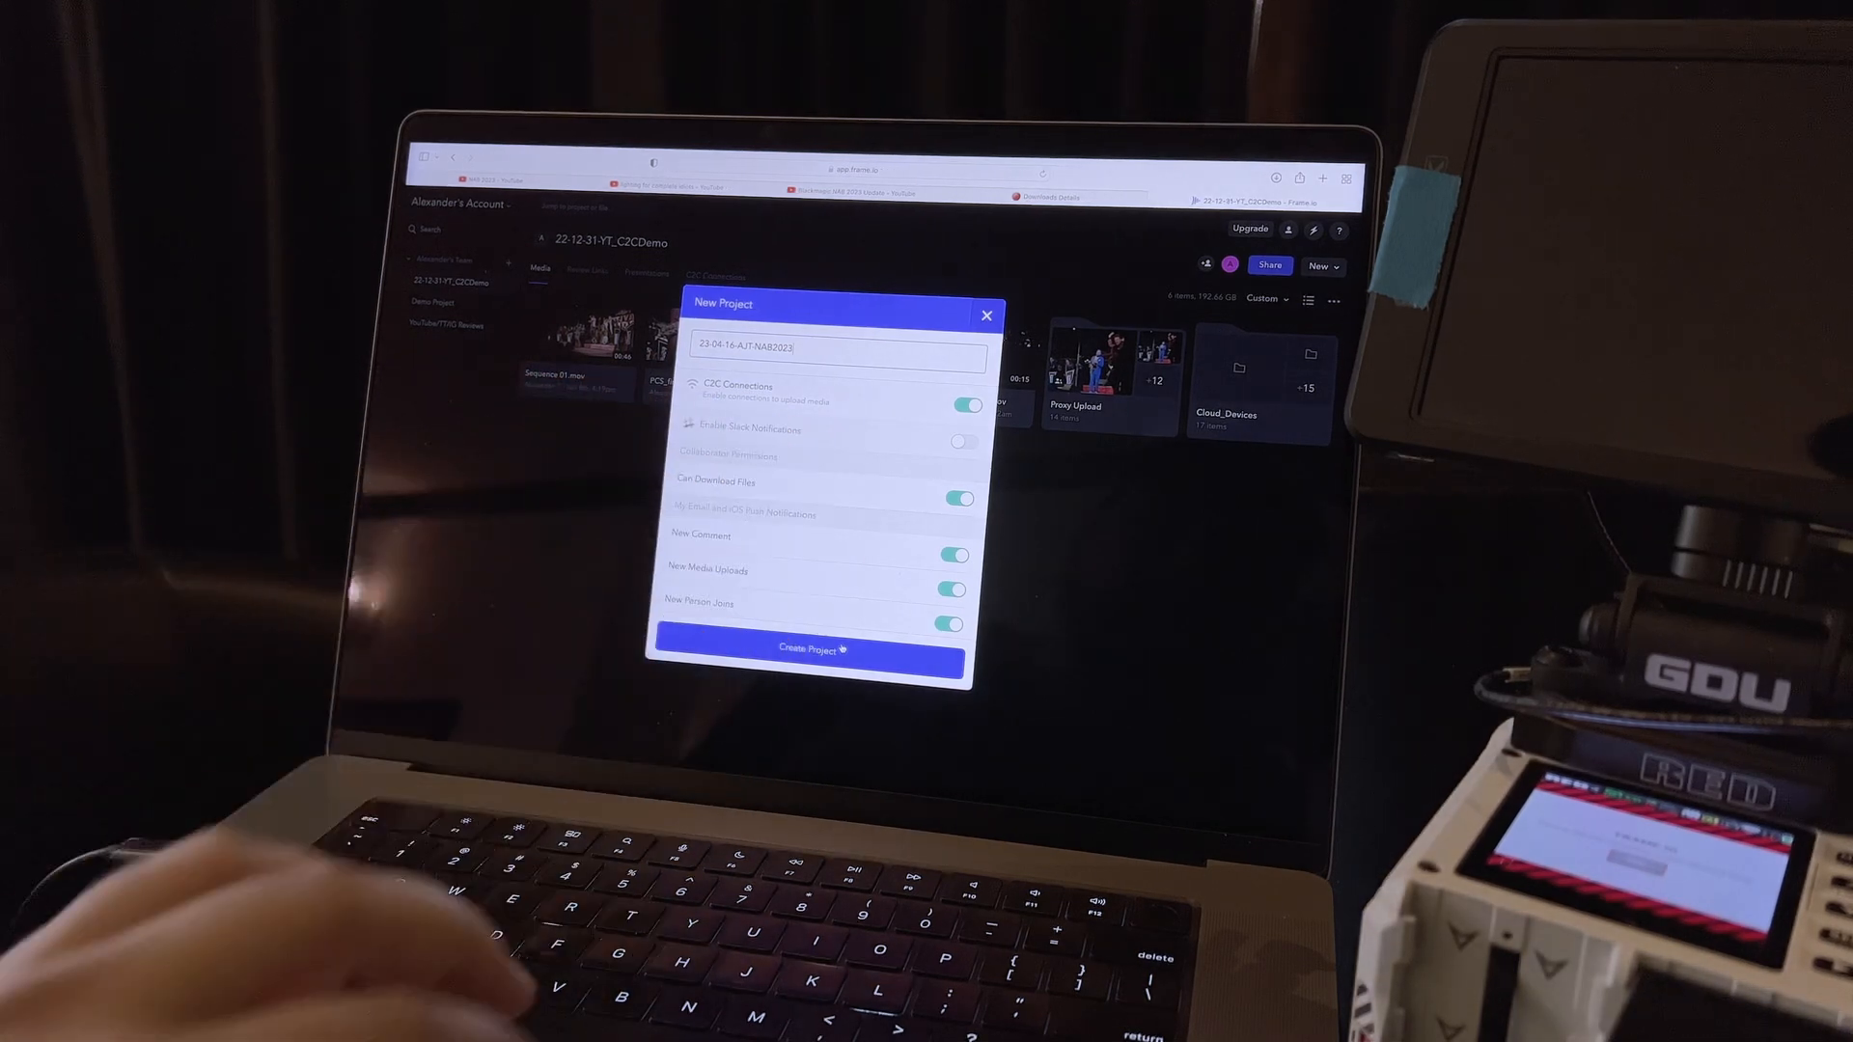
- Create the 23-04-16-AJT-NAB2023 project and begin adding a C2C hardware device
click(809, 649)
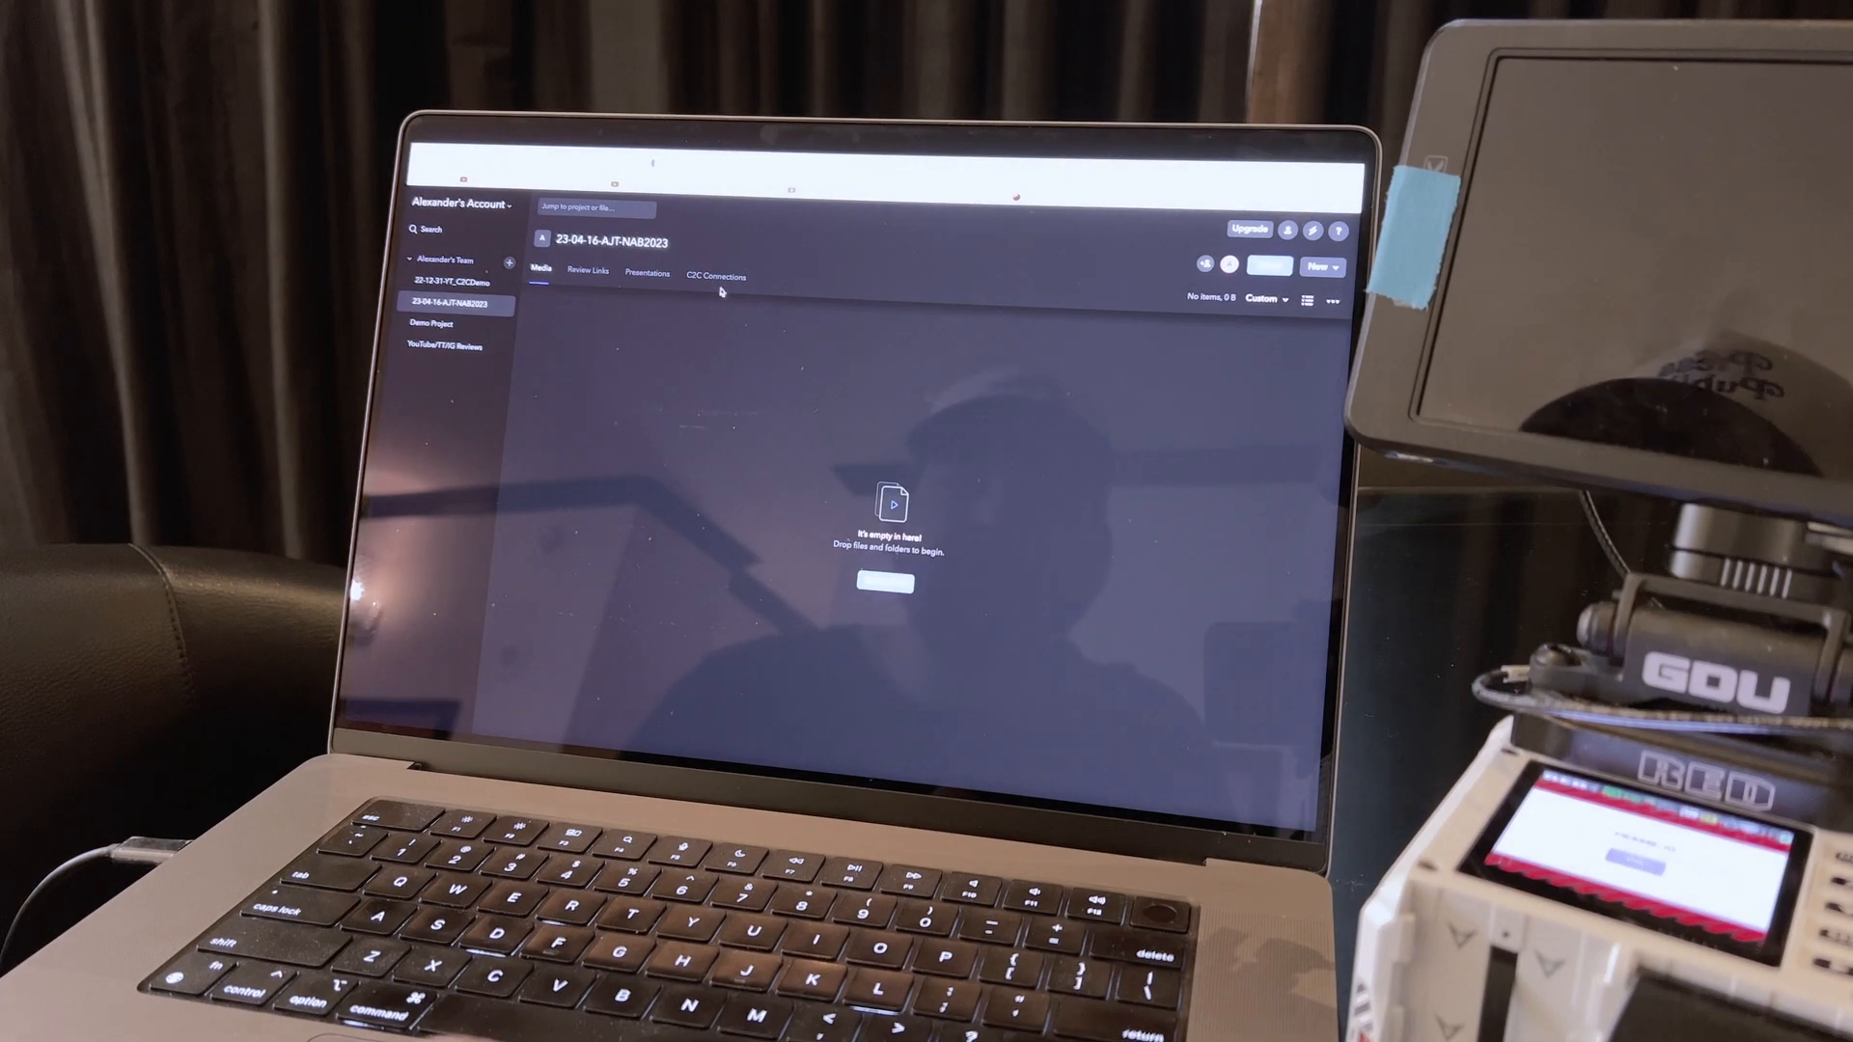
click(716, 277)
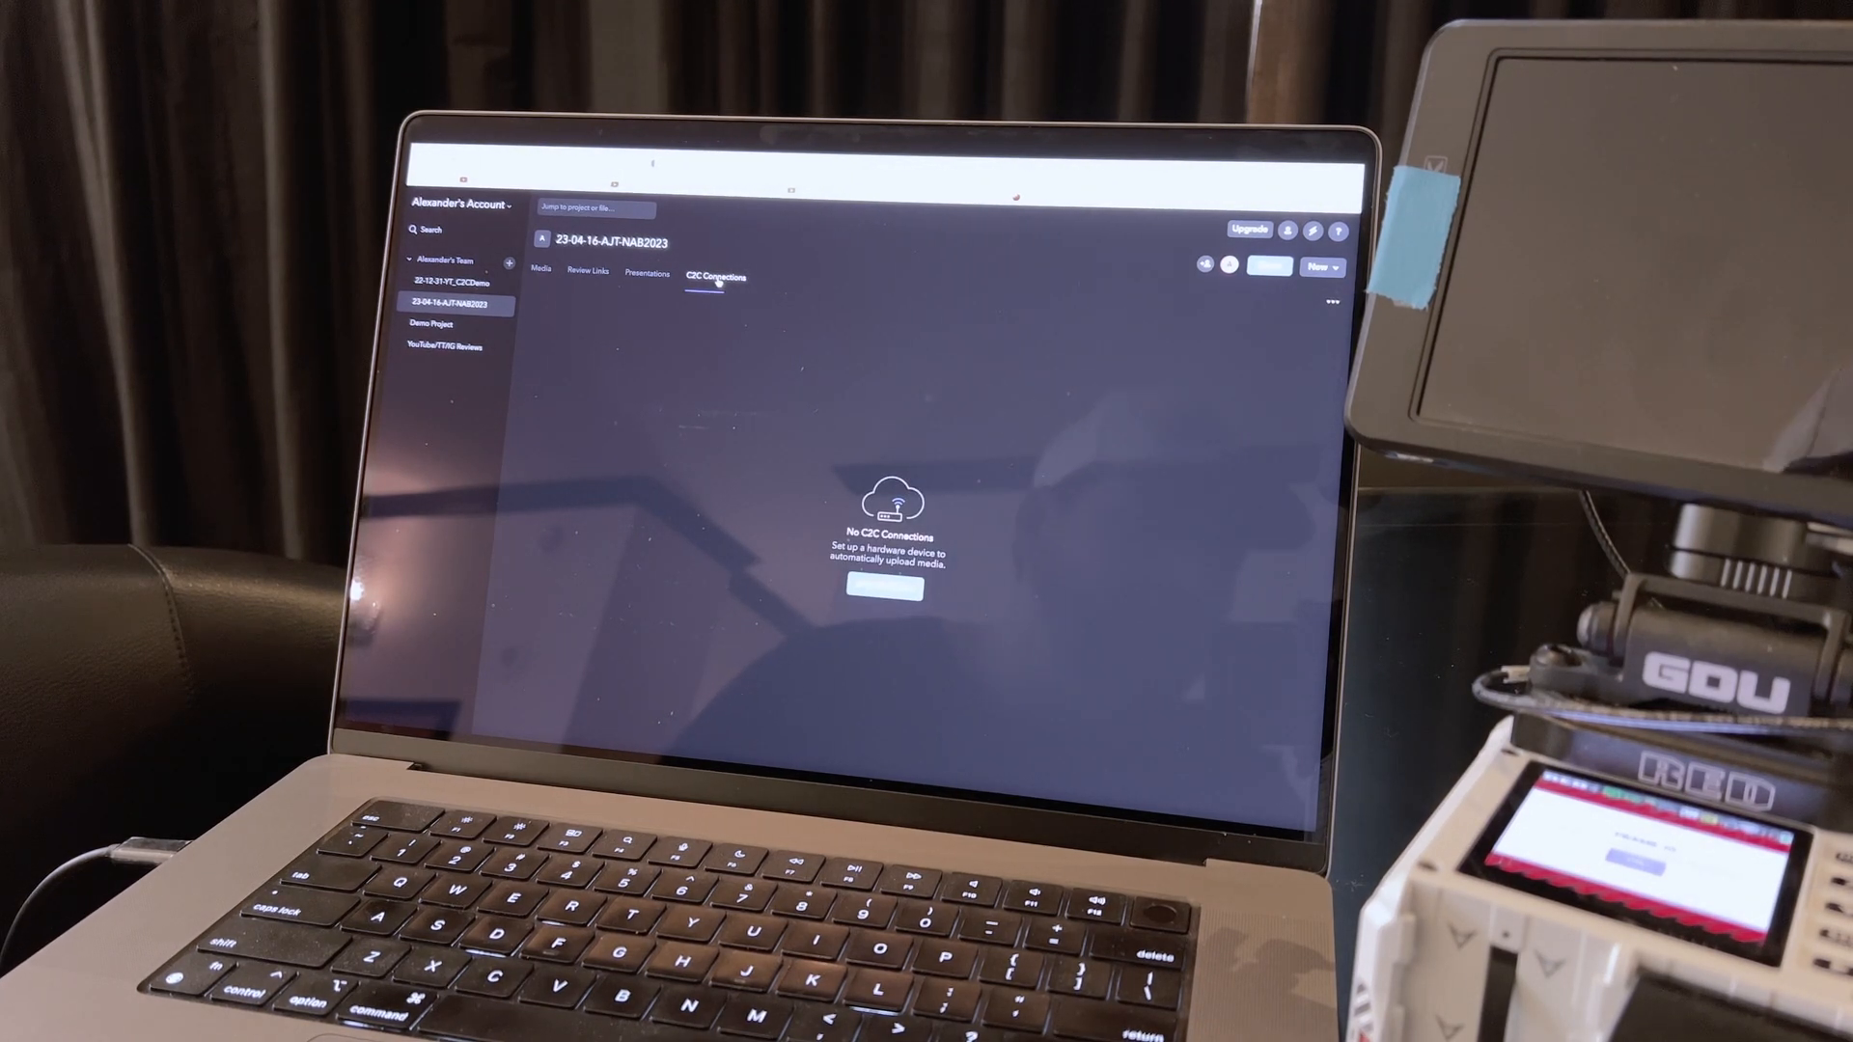
click(884, 591)
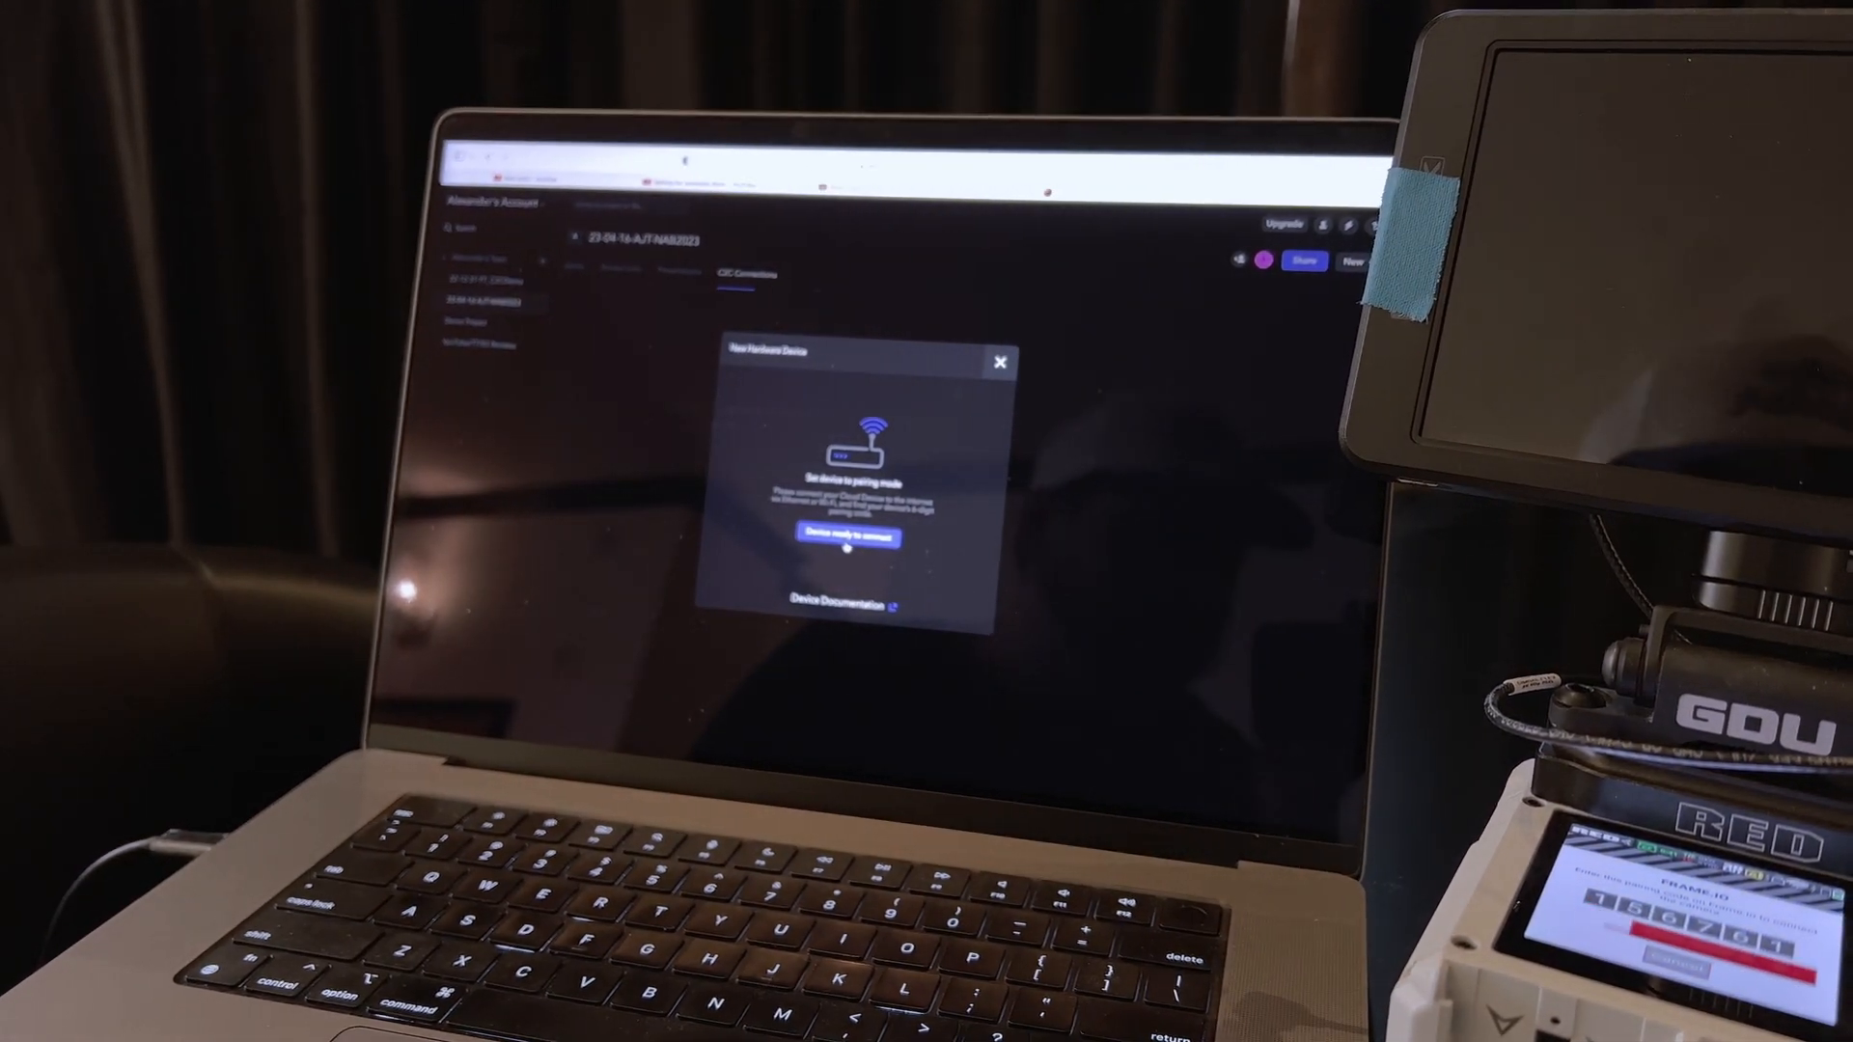
click(844, 537)
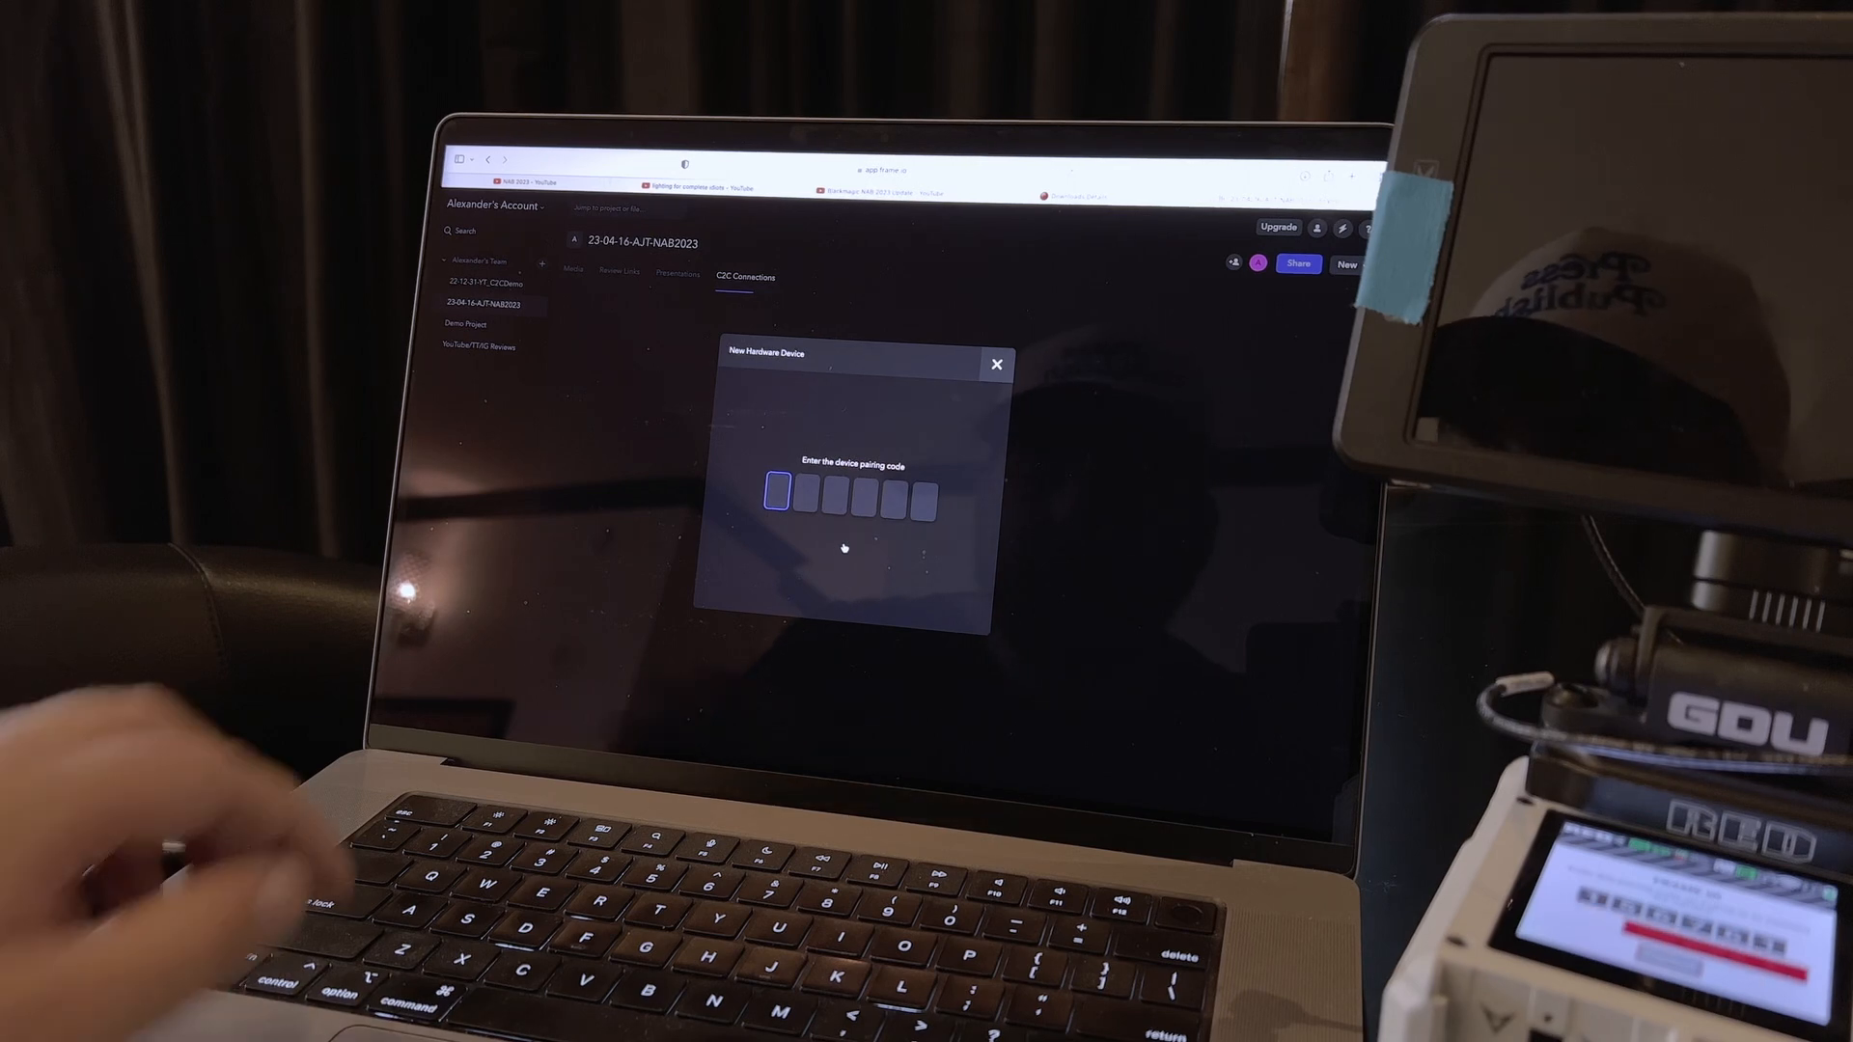
text(156)
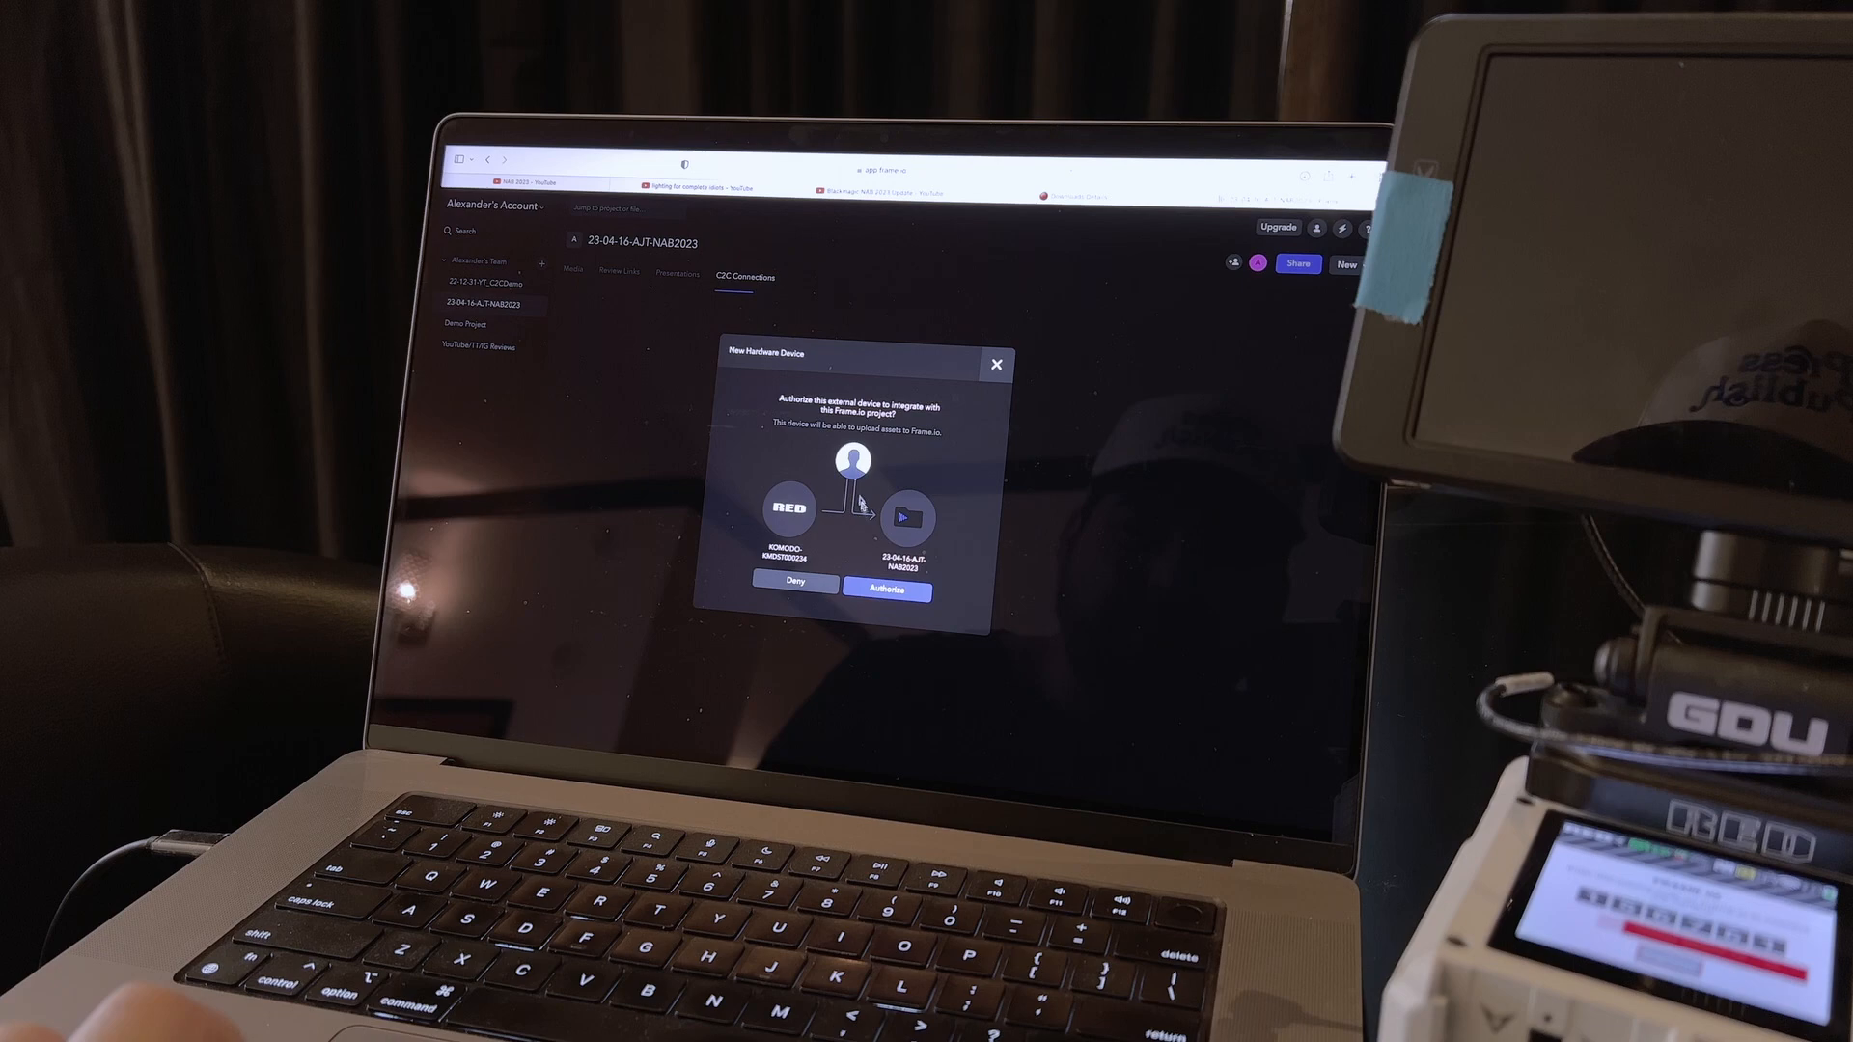
click(885, 590)
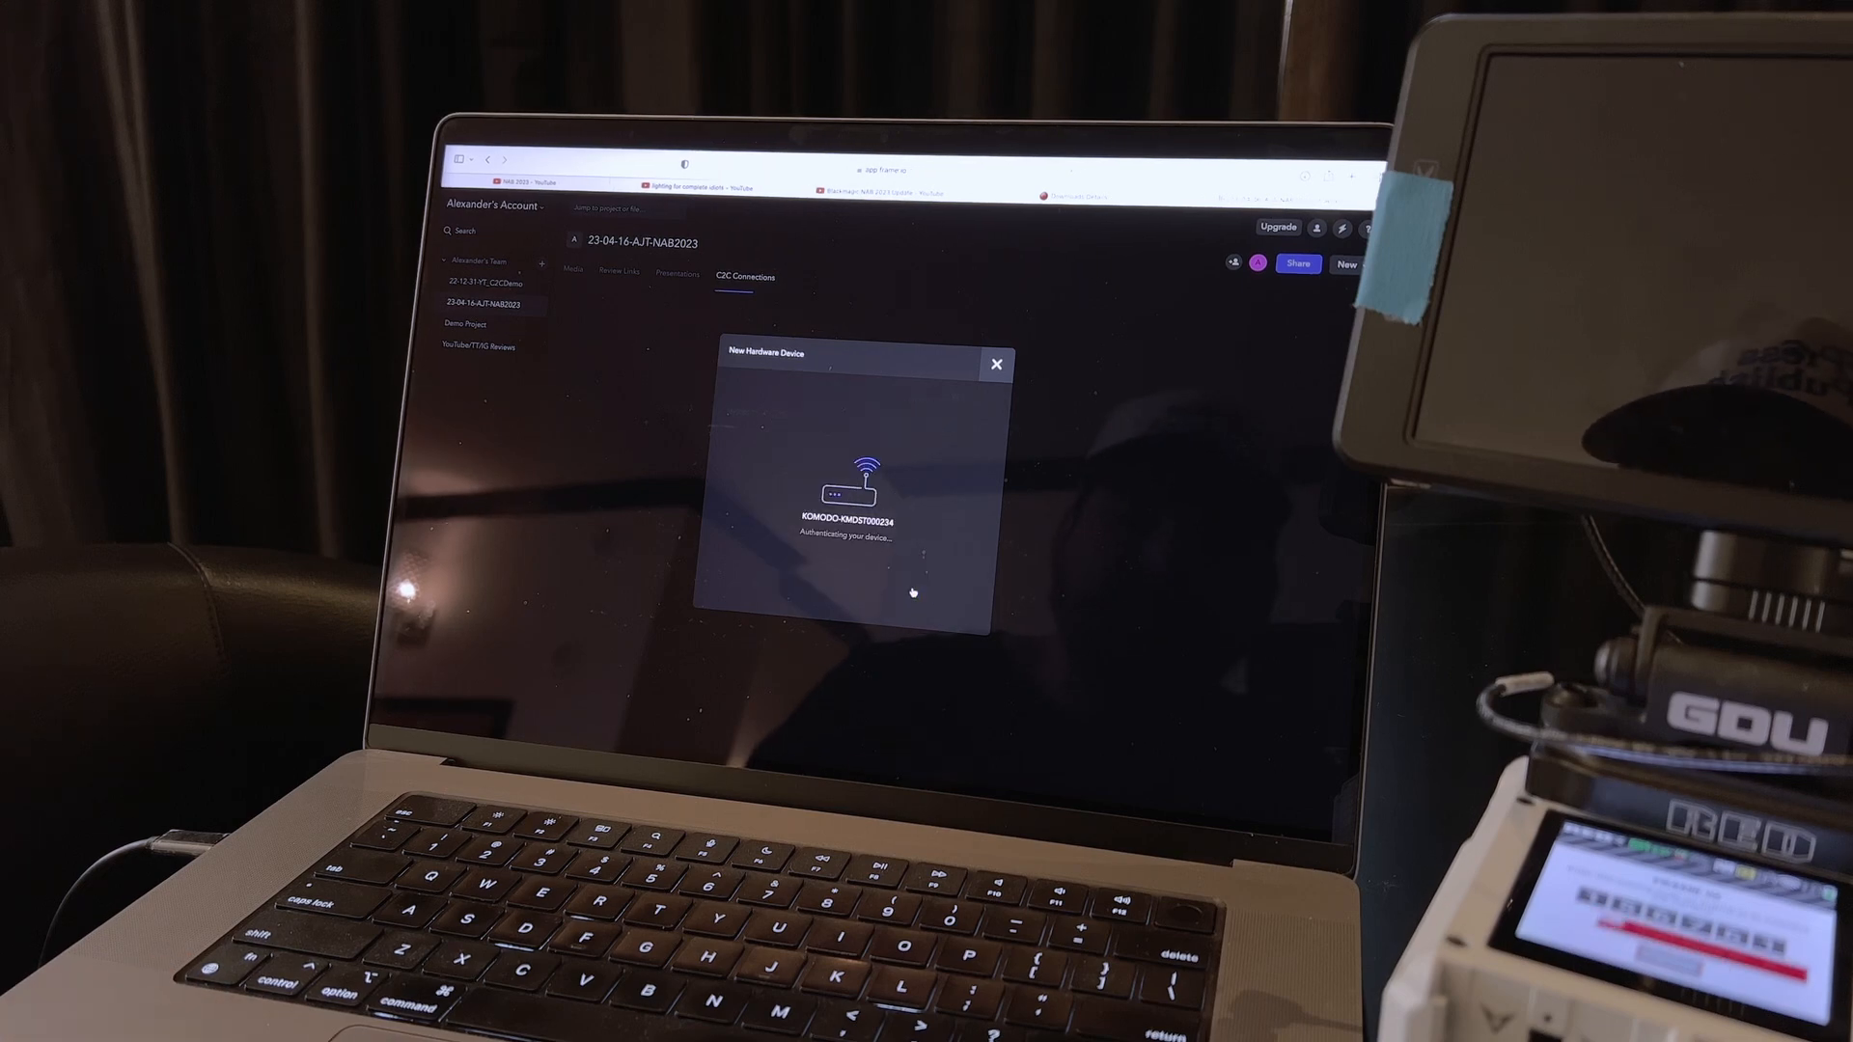